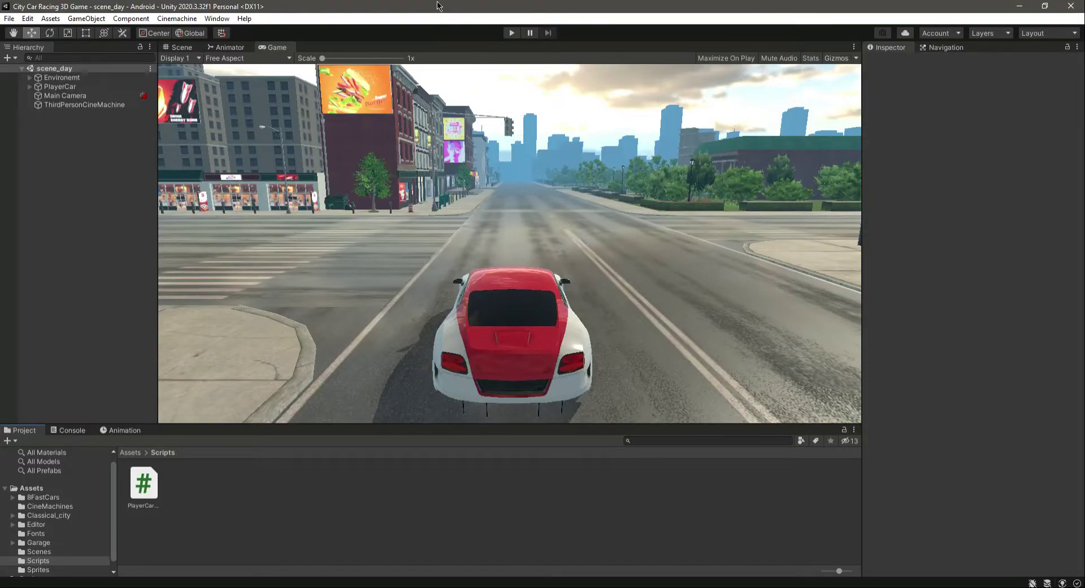
{"action": "mouse_move", "coordinate": [274, 409]}
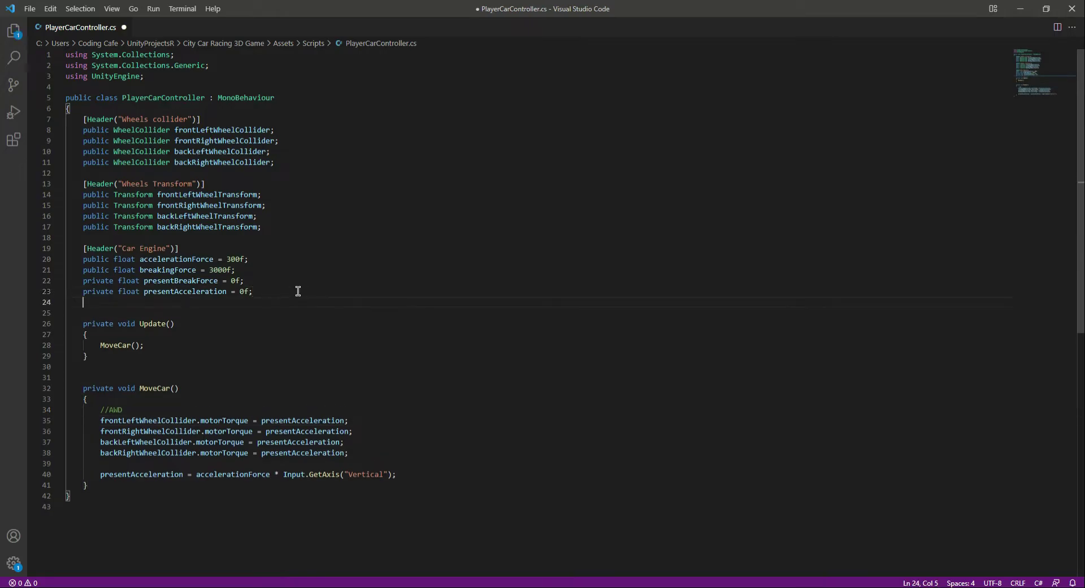
- Add a [Header("Car Steering")] attribute above the new steering fields
{"action": "type", "text": "[Header("}
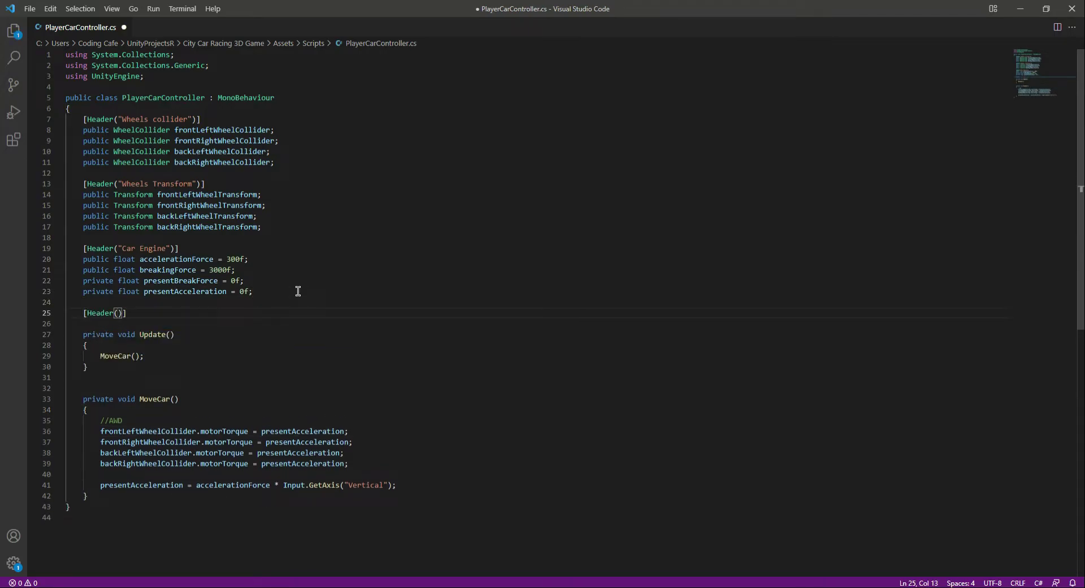
{"action": "type", "text": "Car Steering"}
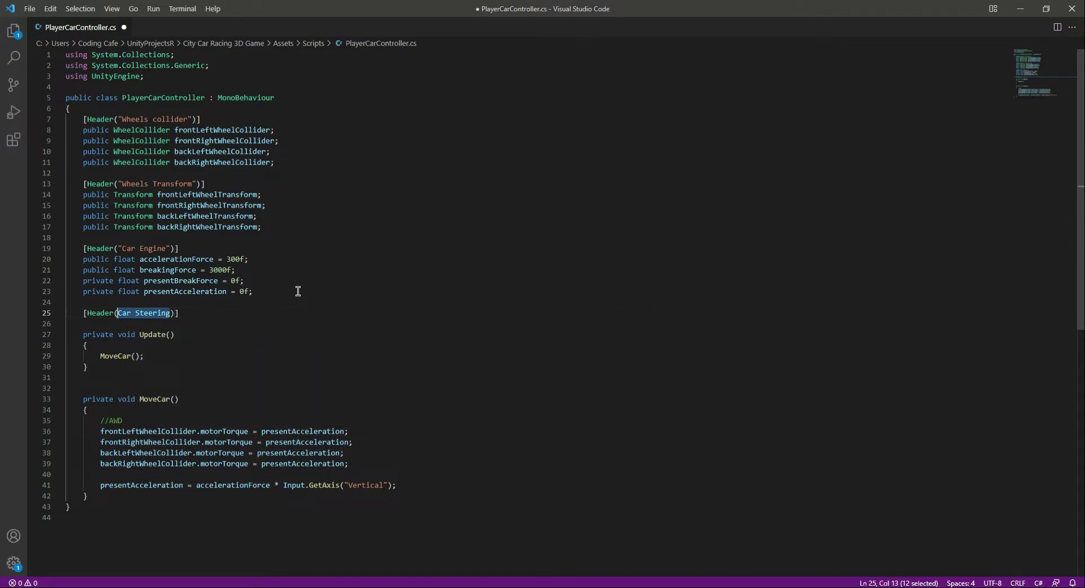
{"action": "key", "text": "enter"}
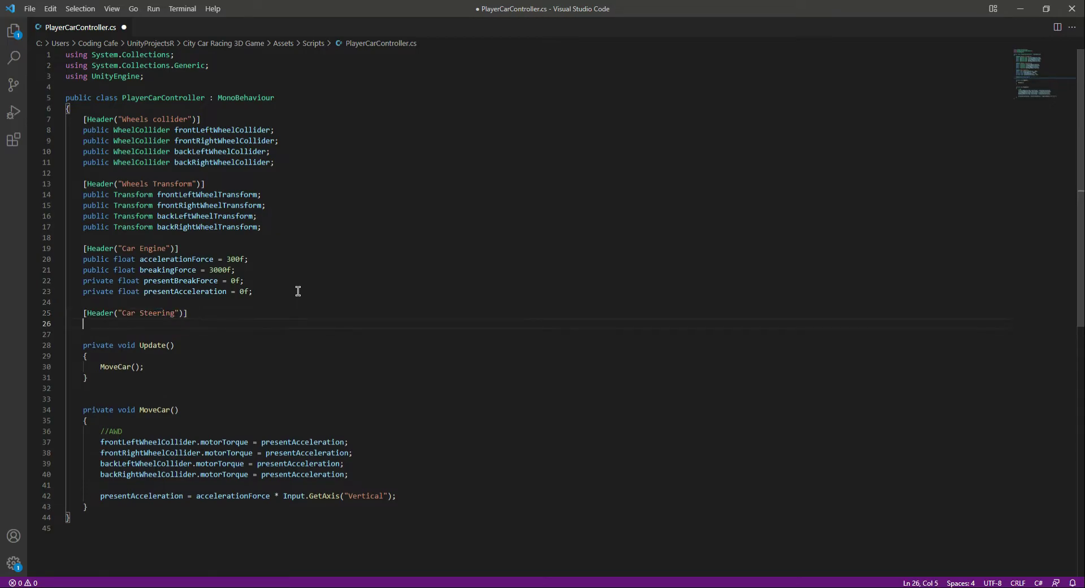
- Declare public float wheelsTorque = 35f and private float presentTurnAngle = 0f
{"action": "type", "text": "public float"}
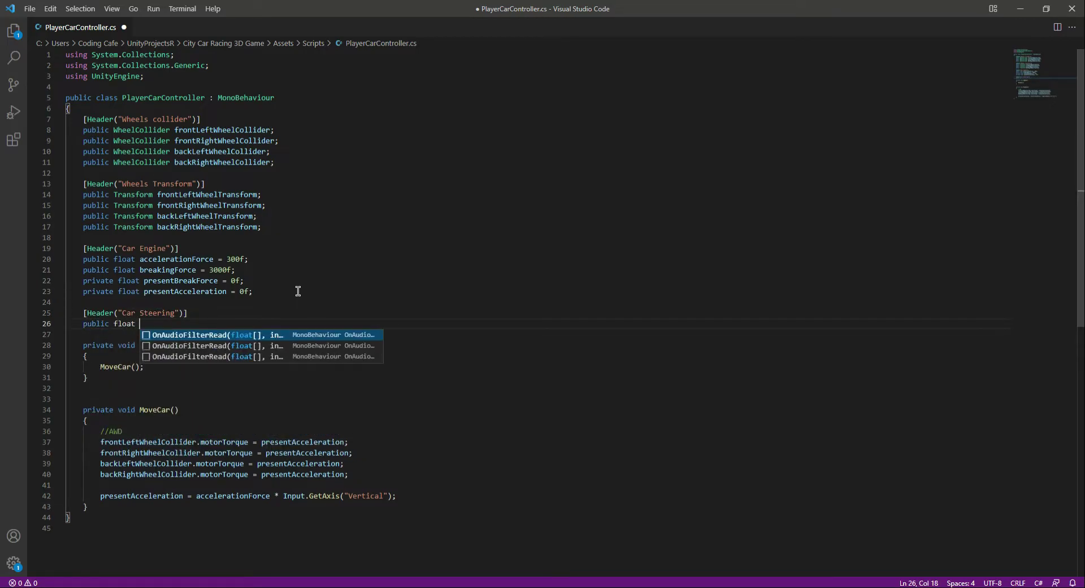
{"action": "type", "text": "wheels"}
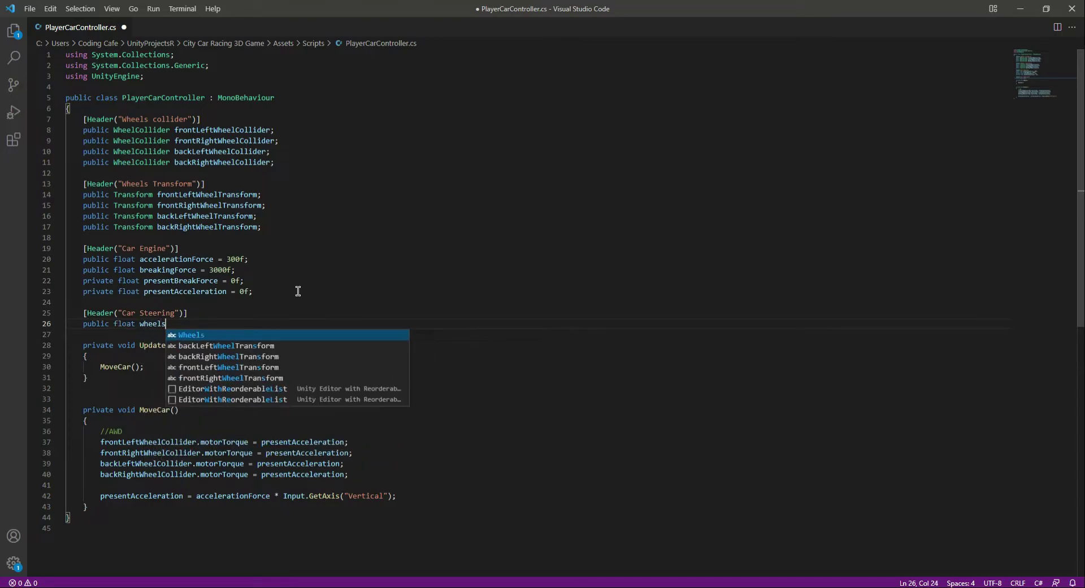
{"action": "type", "text": "Torque"}
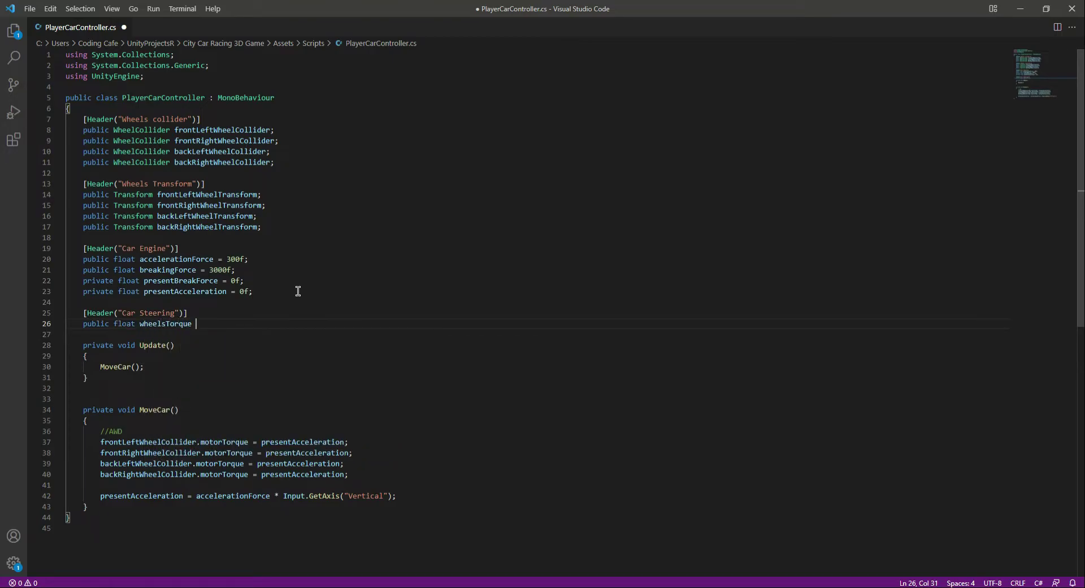
{"action": "type", "text": "= 35f;"}
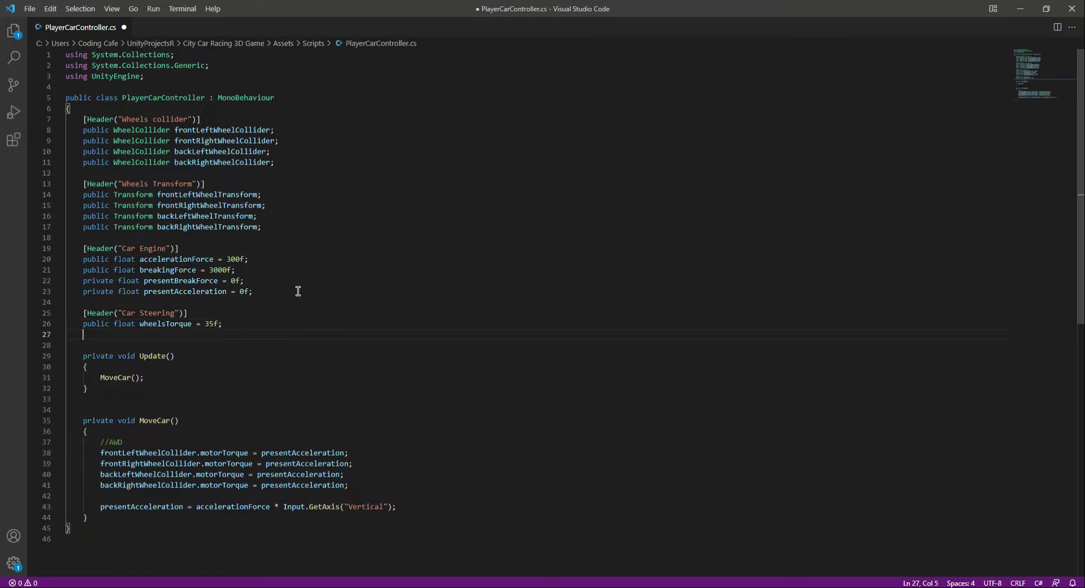
{"action": "type", "text": "private float presentT"}
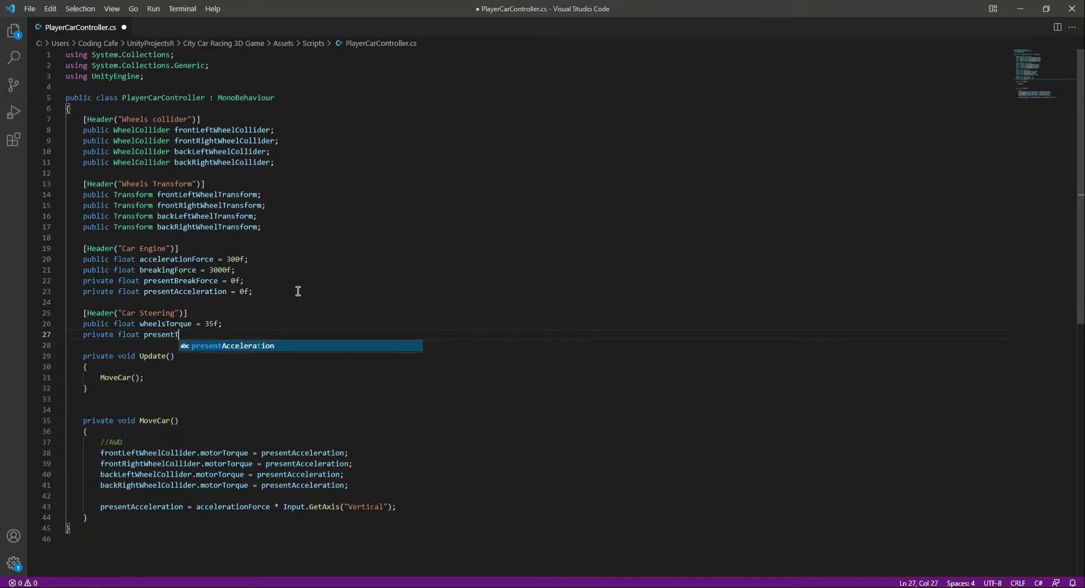
{"action": "type", "text": "urnAngel"}
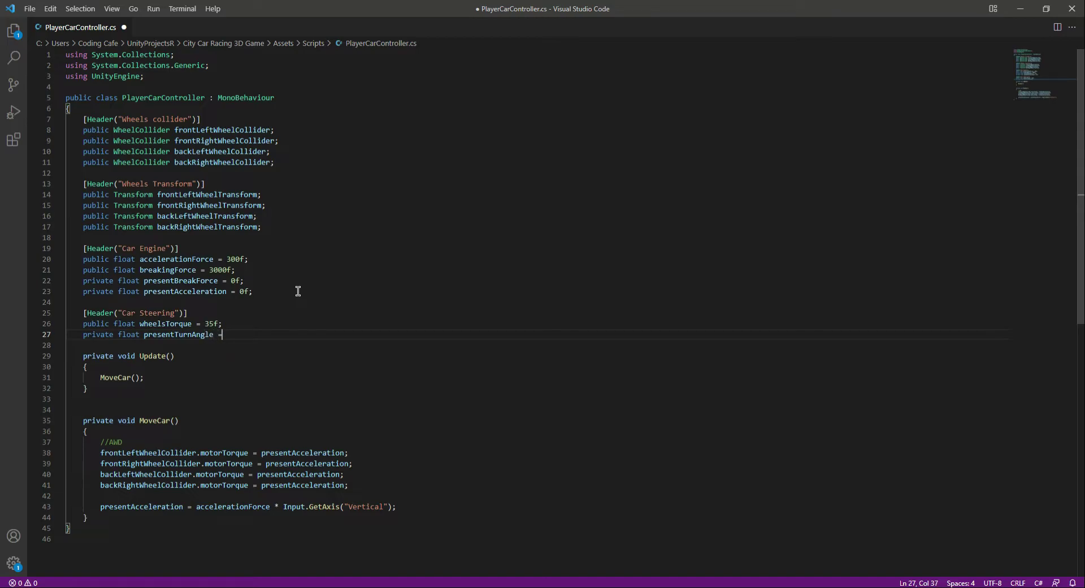
{"action": "type", "text": "40"}
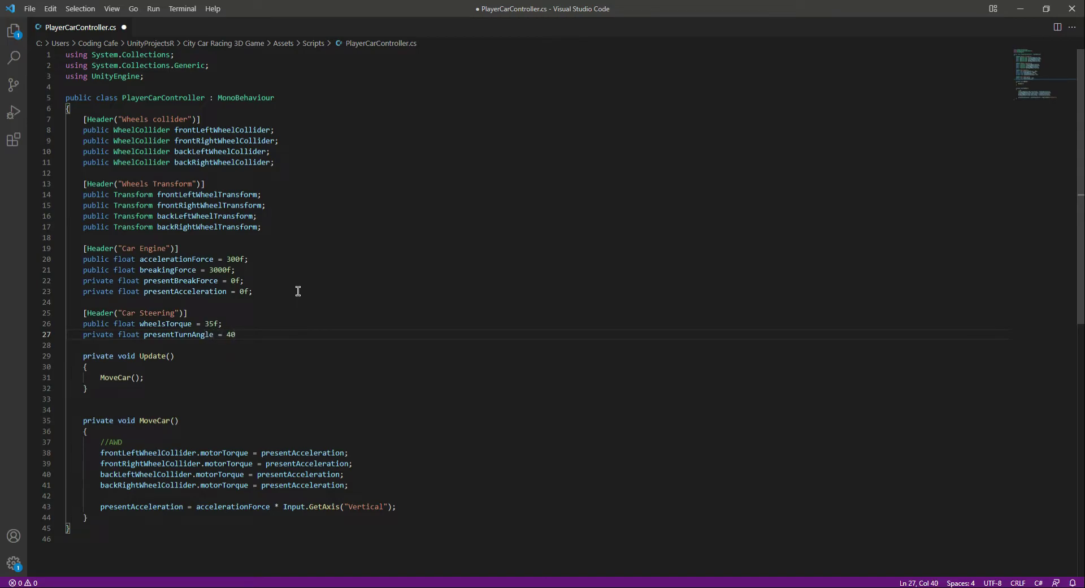
{"action": "type", "text": "f;"}
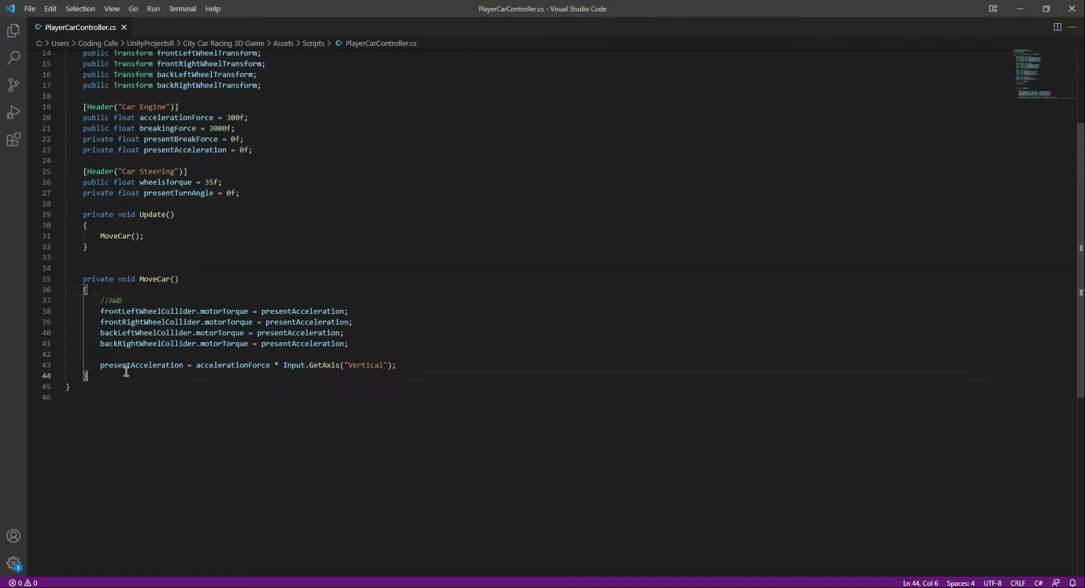
- Create an empty private void CarSteering() method after MoveCar
{"action": "key", "text": "Enter"}
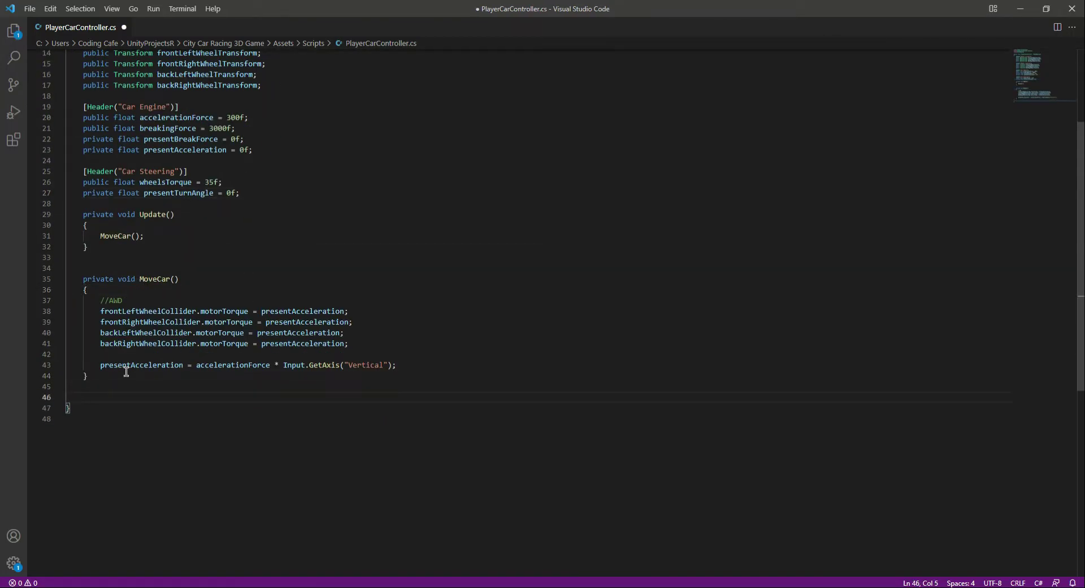
{"action": "type", "text": "private"}
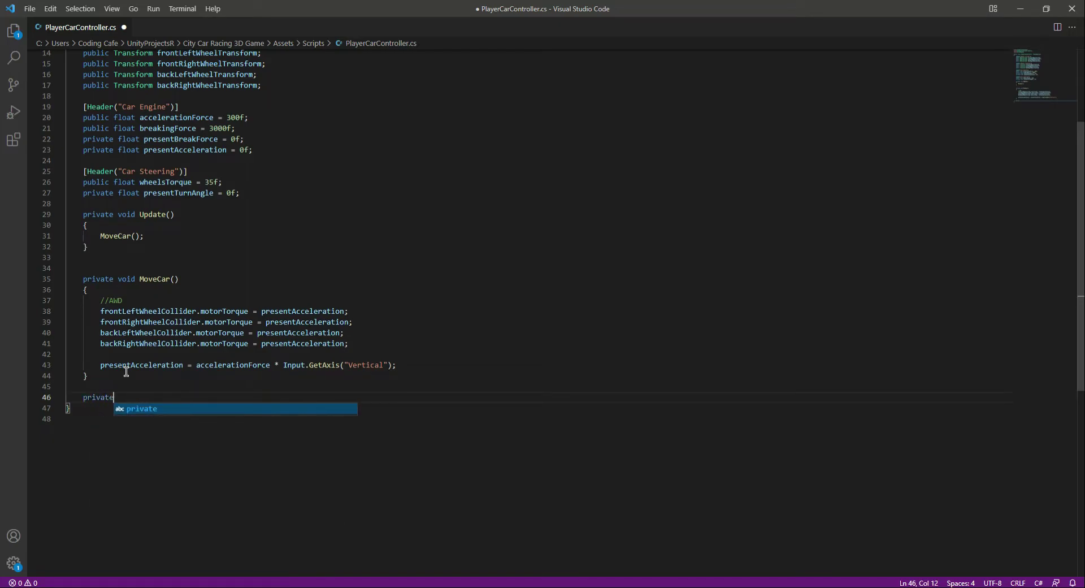
{"action": "type", "text": "void"}
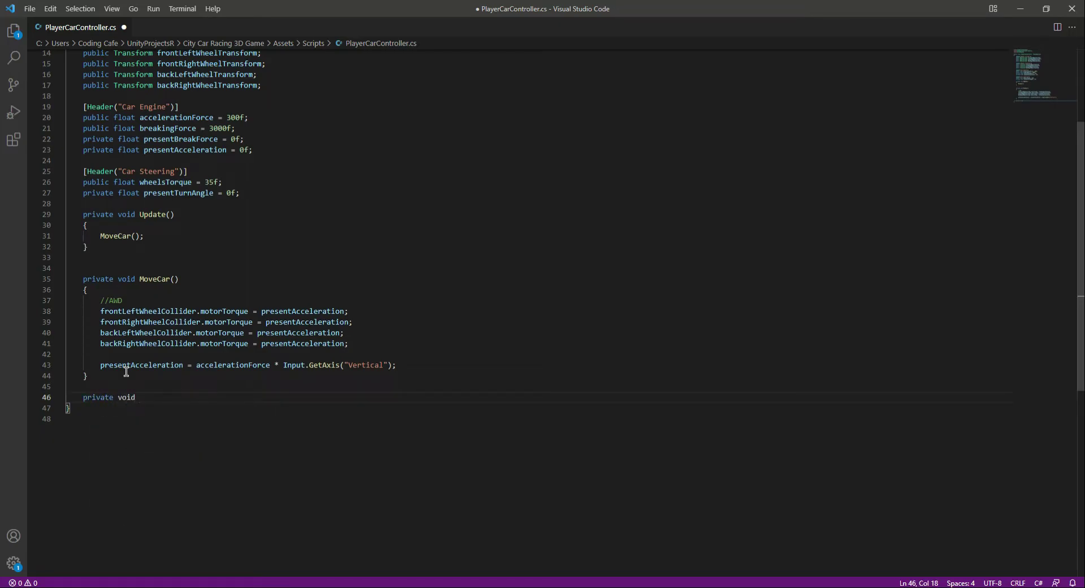
{"action": "type", "text": "Car"}
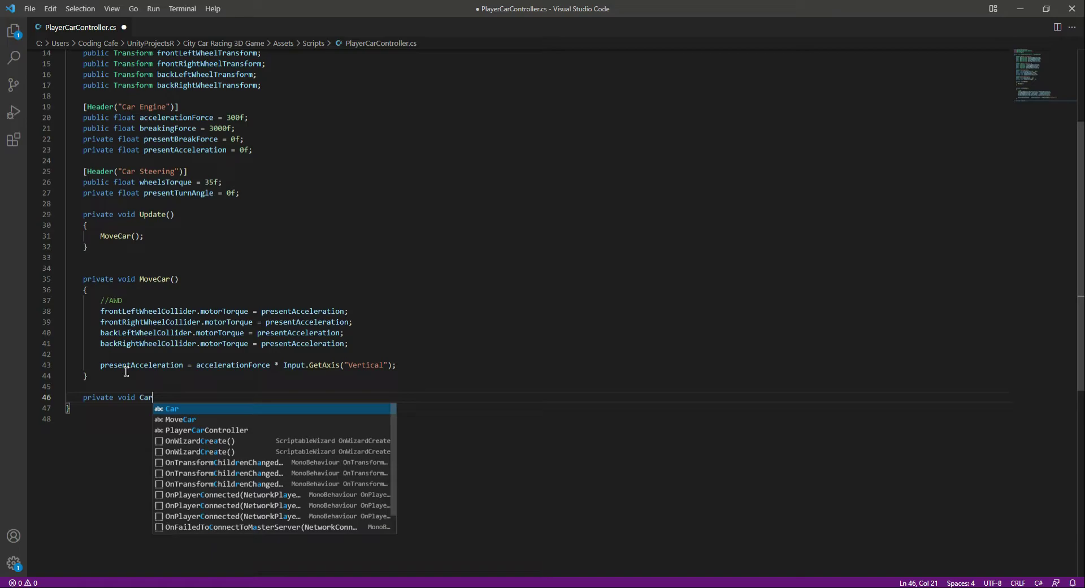
{"action": "type", "text": "Steer"}
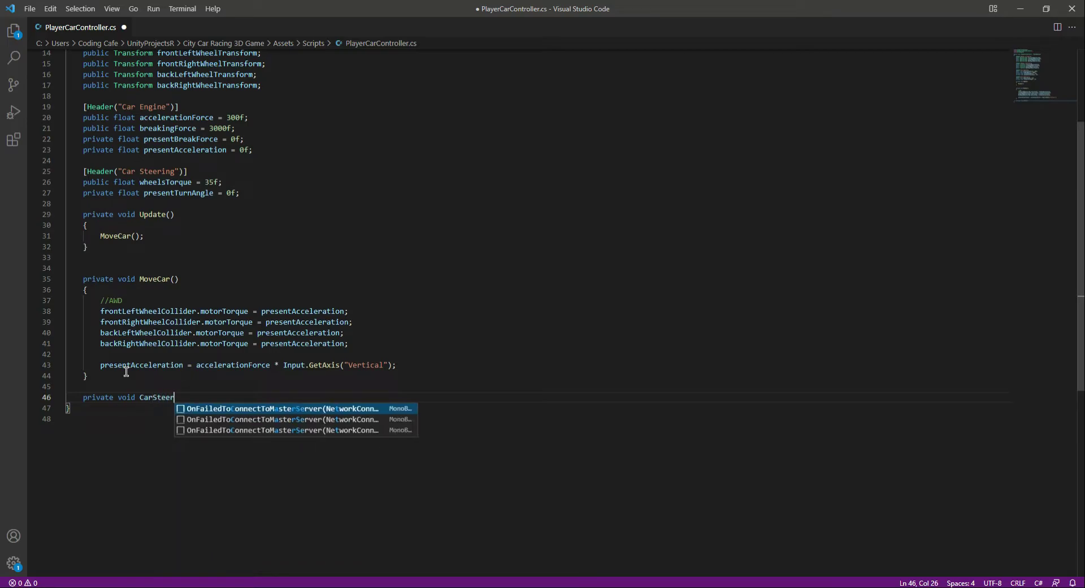
{"action": "type", "text": "ing()"}
{"action": "type", "text": "{"}
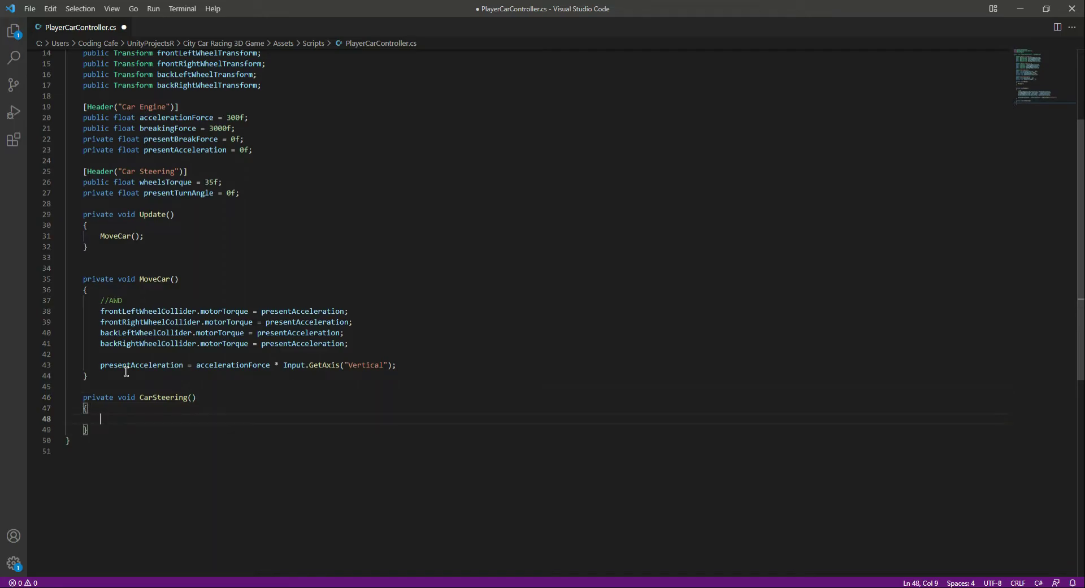
- Compute presentTurnAngle = wheelsTorque * Input.GetAxis("Horizontal") inside CarSteering
{"action": "type", "text": "opr"}
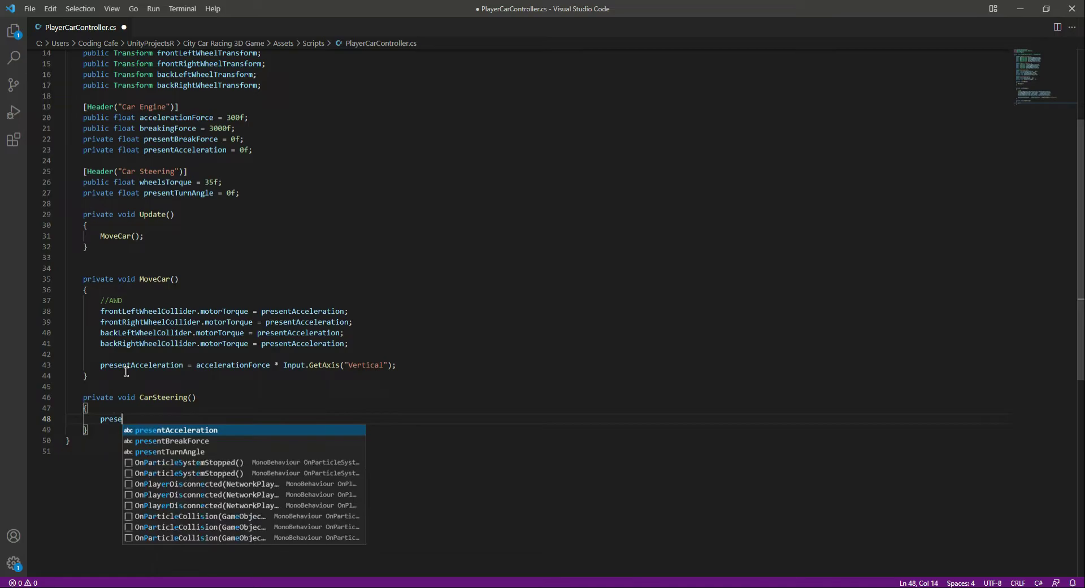
{"action": "key", "text": "Down"}
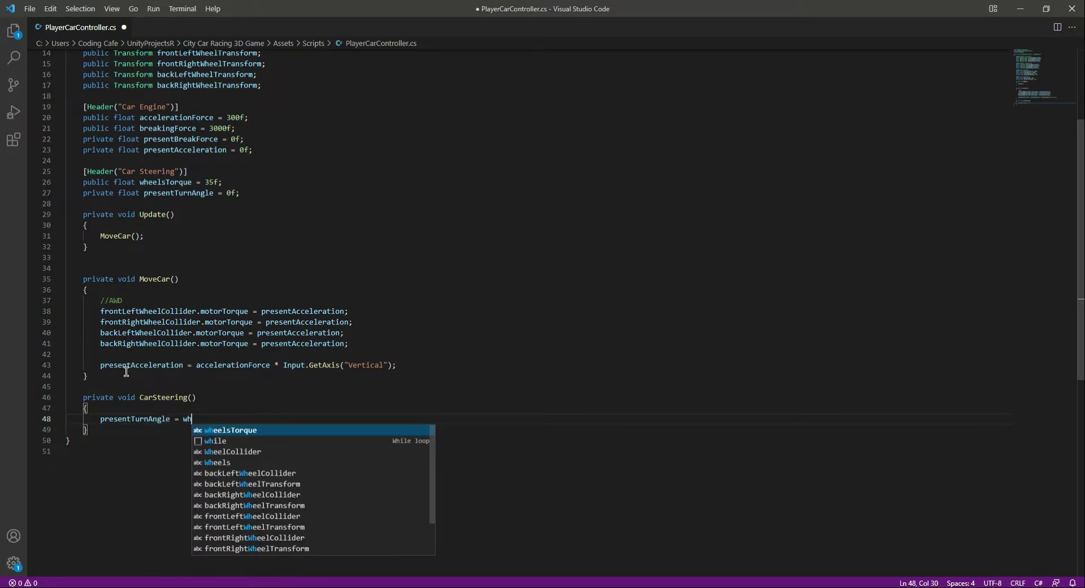
{"action": "key", "text": "Tab"}
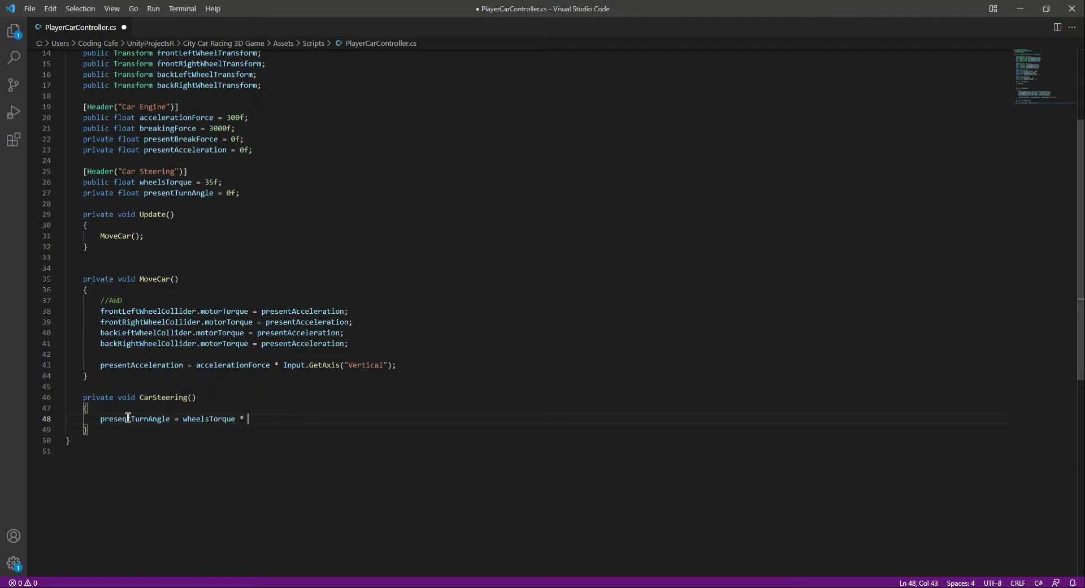
{"action": "double_click", "coordinate": [134, 419]}
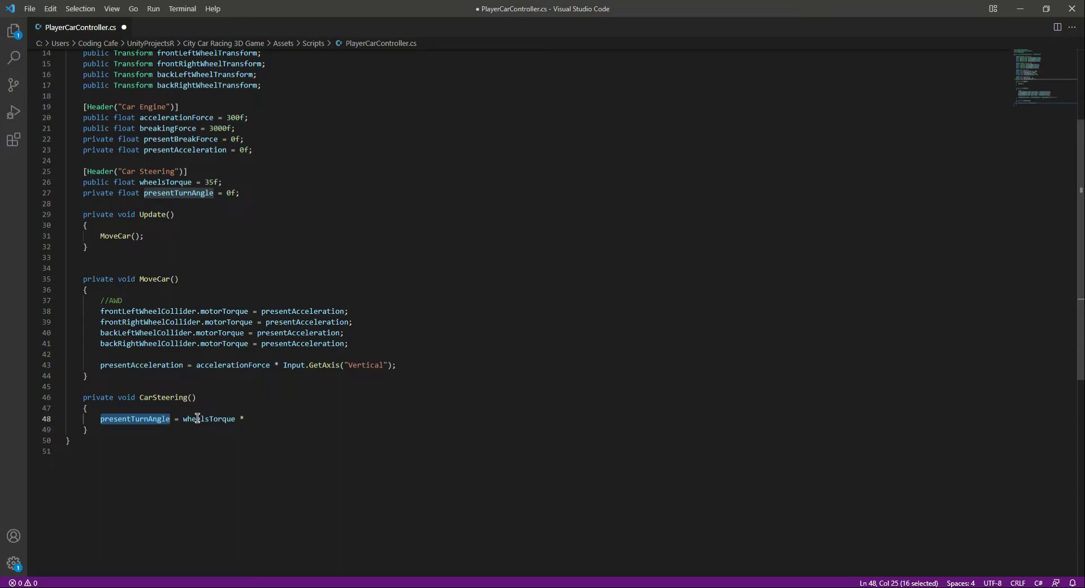
{"action": "left_click", "coordinate": [270, 419]}
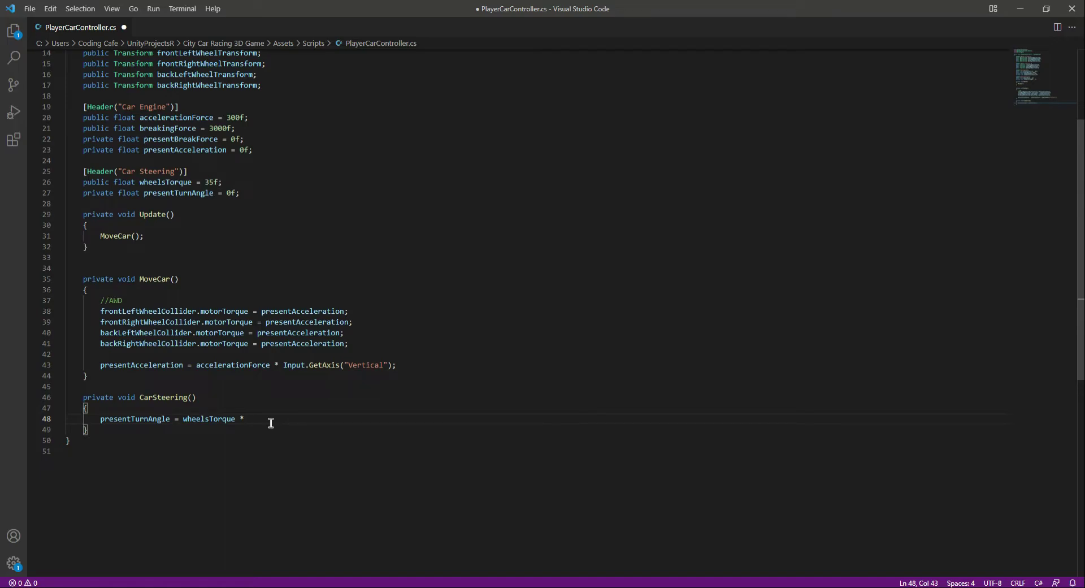
{"action": "type", "text": "Input"}
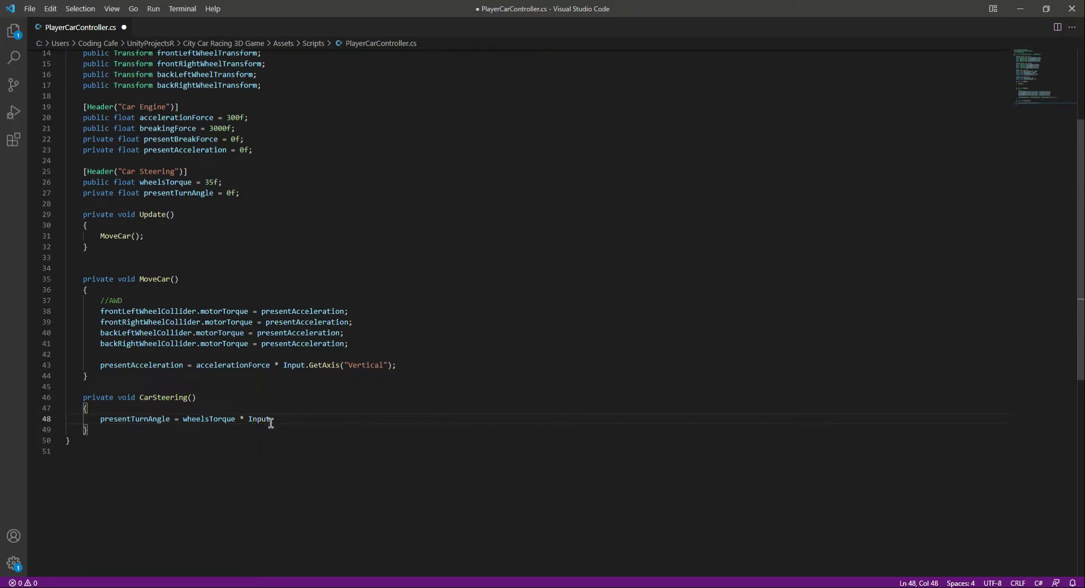
{"action": "type", "text": ".GetAxis"}
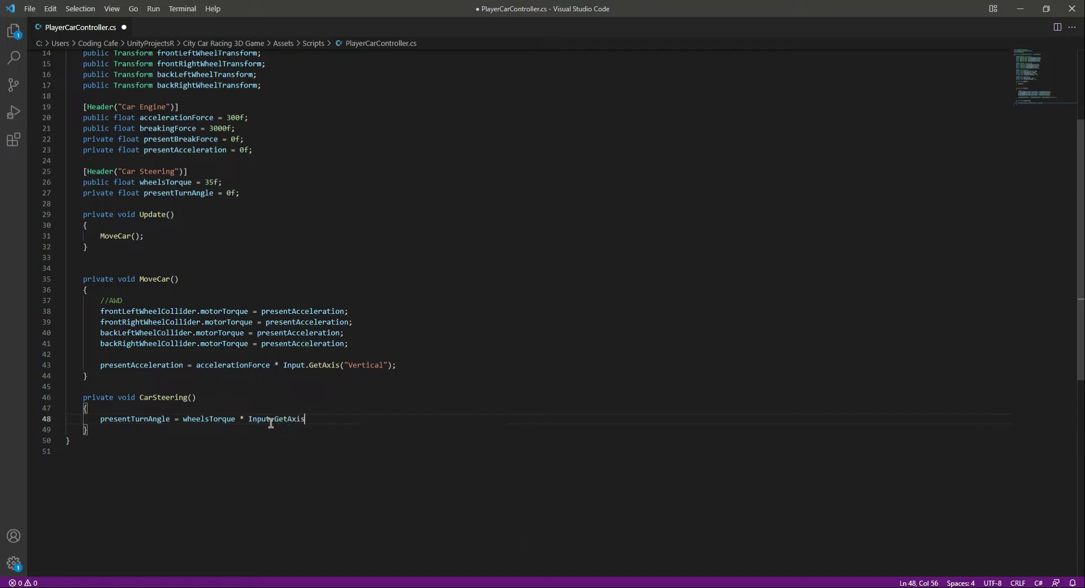
{"action": "type", "text": "(\"H\")"}
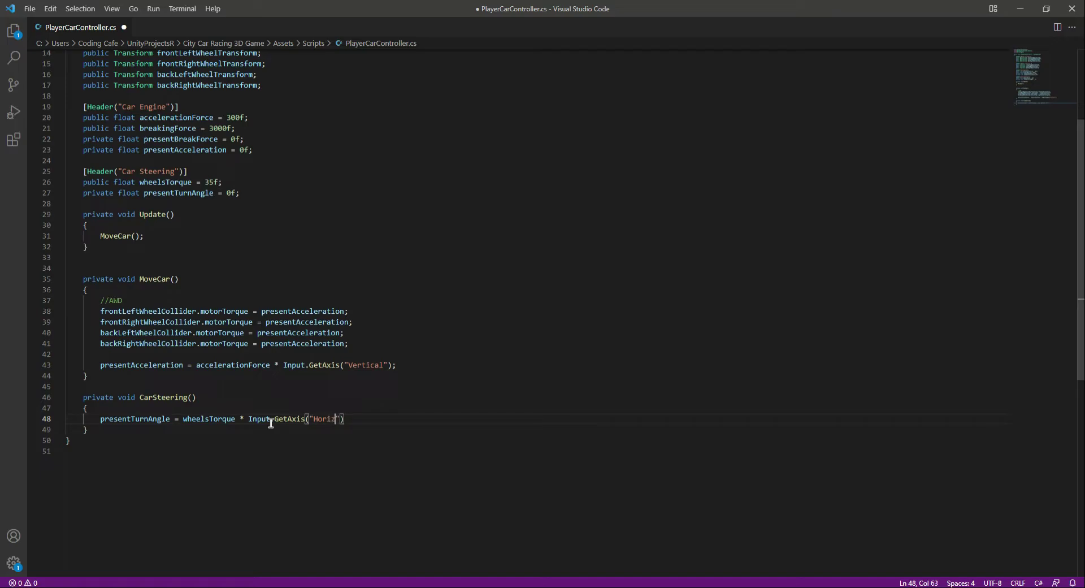
{"action": "type", "text": "ontal"}
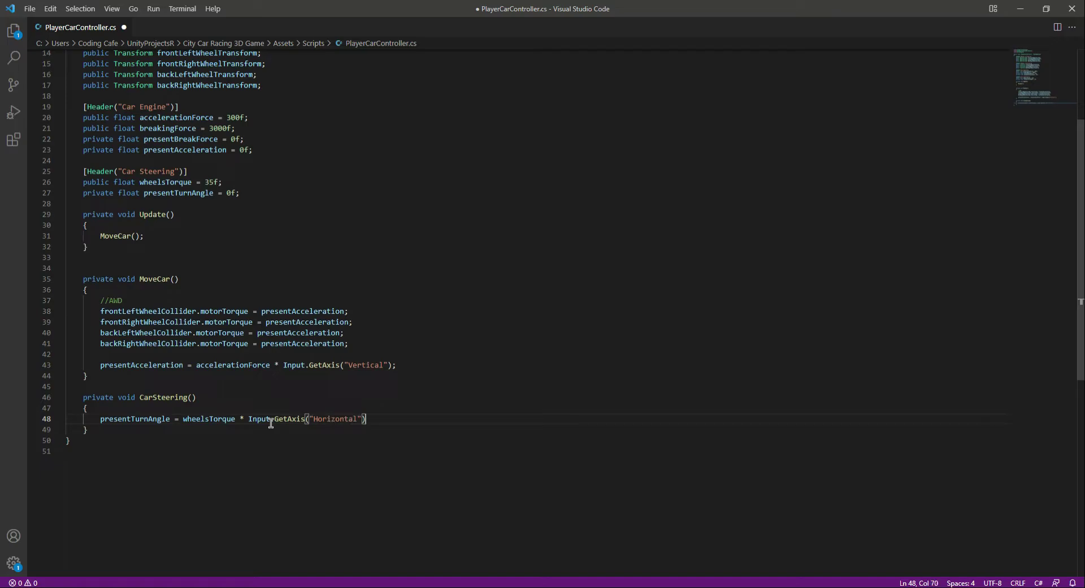
{"action": "type", "text": ";"}
{"action": "key", "text": "Enter"}
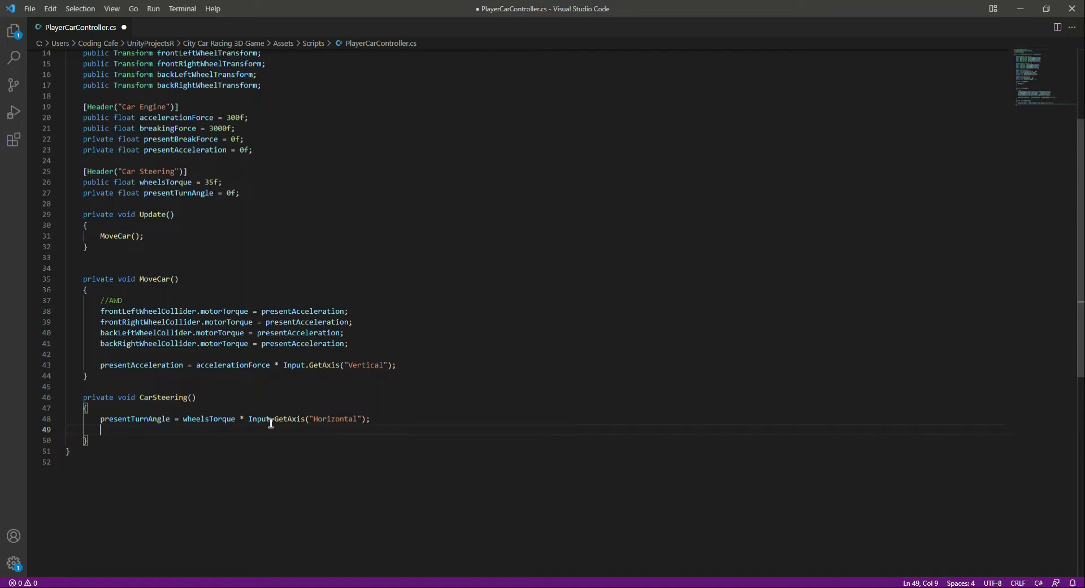
- Assign presentTurnAngle to steerAngle on both front wheel colliders and save the script
{"action": "type", "text": "front"}
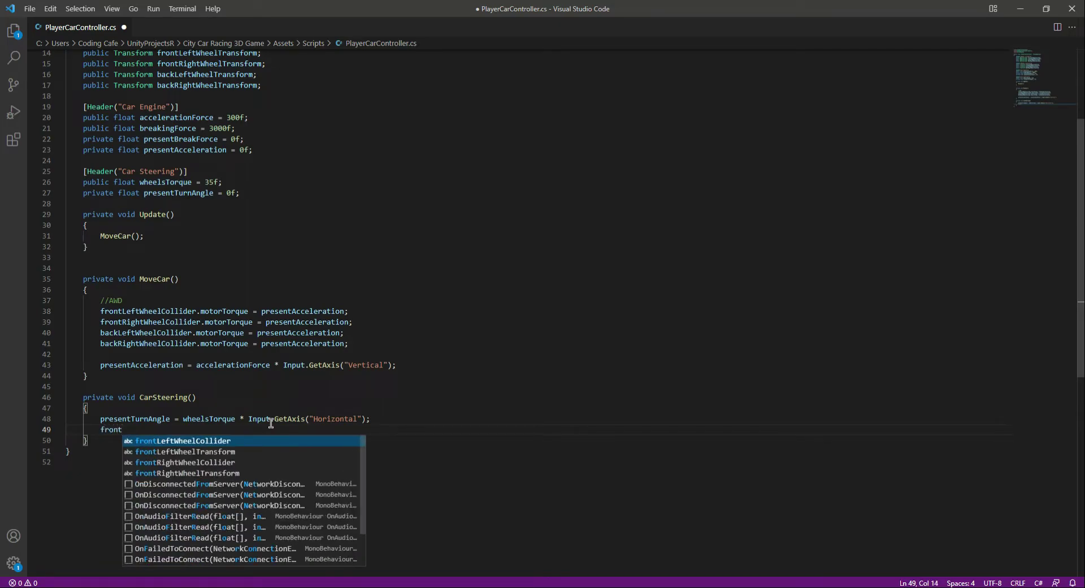
{"action": "type", "text": "Right"}
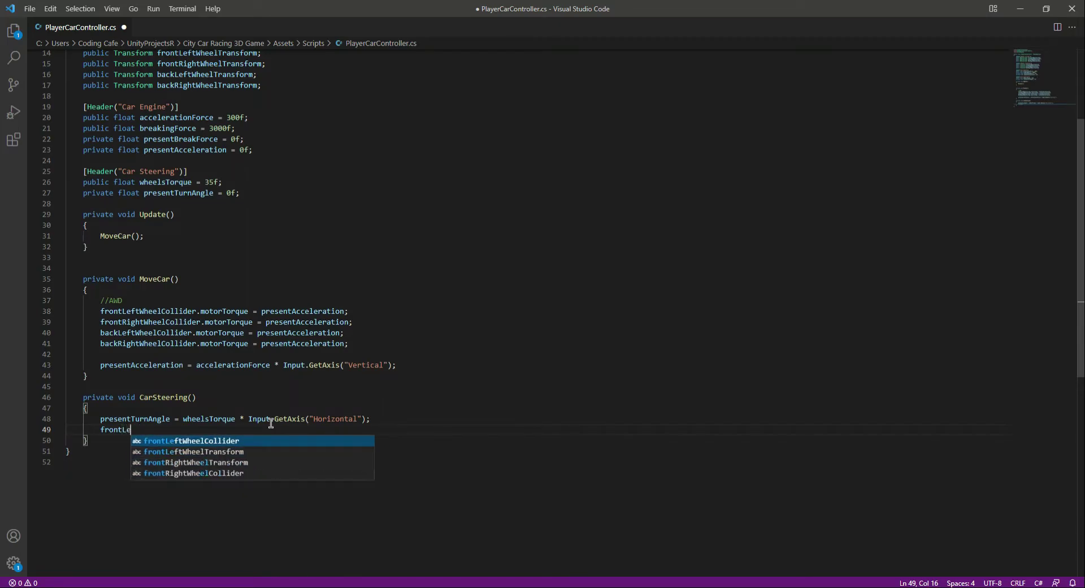
{"action": "key", "text": "Tab"}
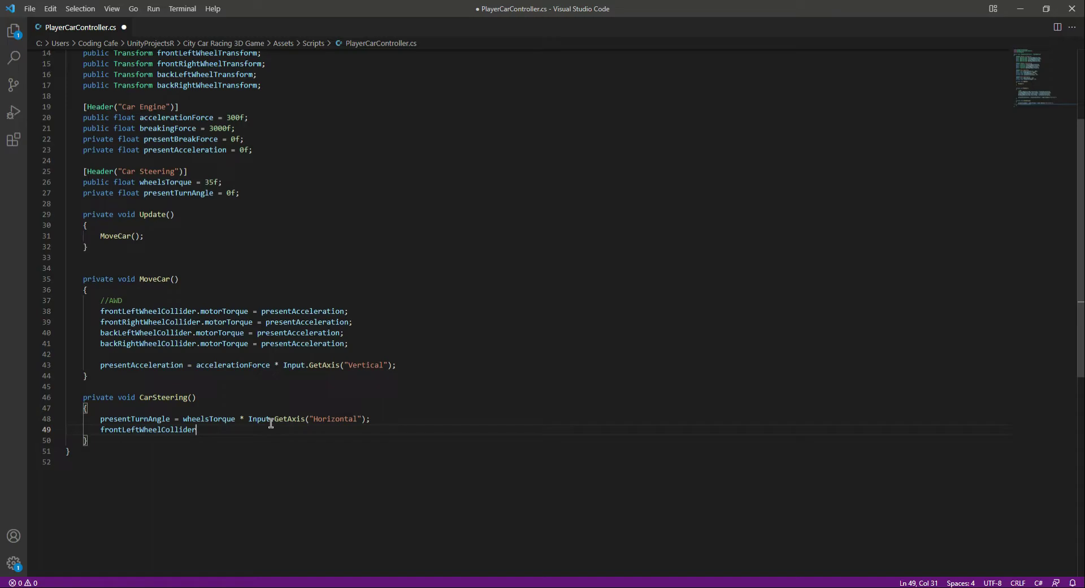
{"action": "type", "text": ".steerAngle"}
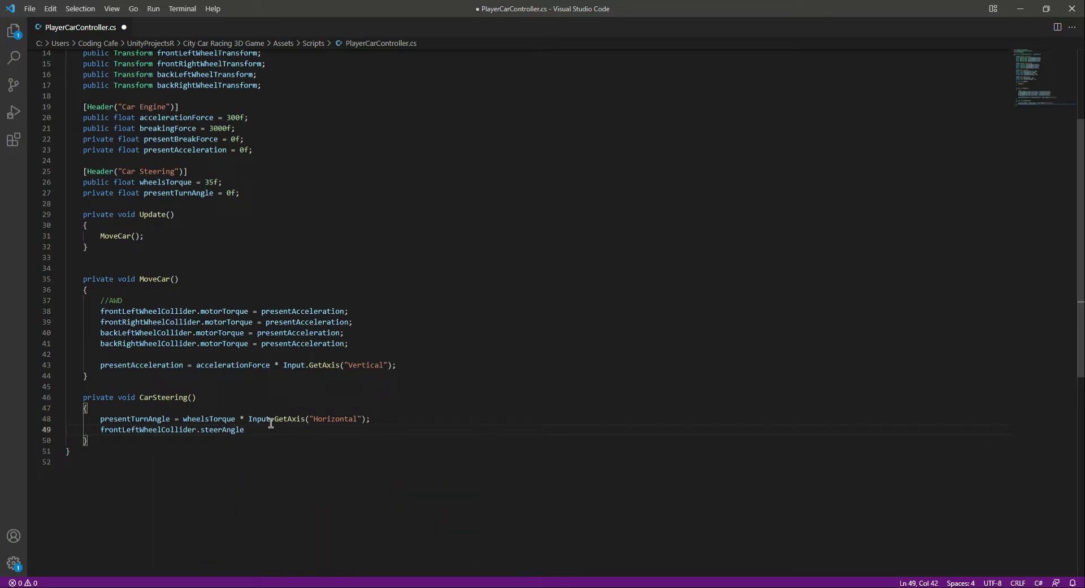
{"action": "type", "text": "="}
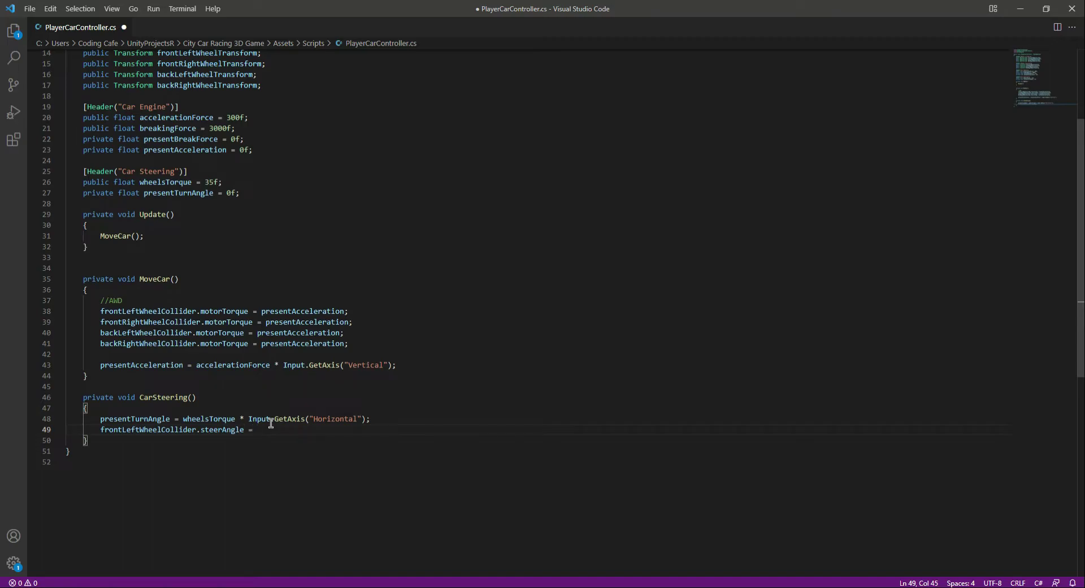
{"action": "type", "text": "prese"}
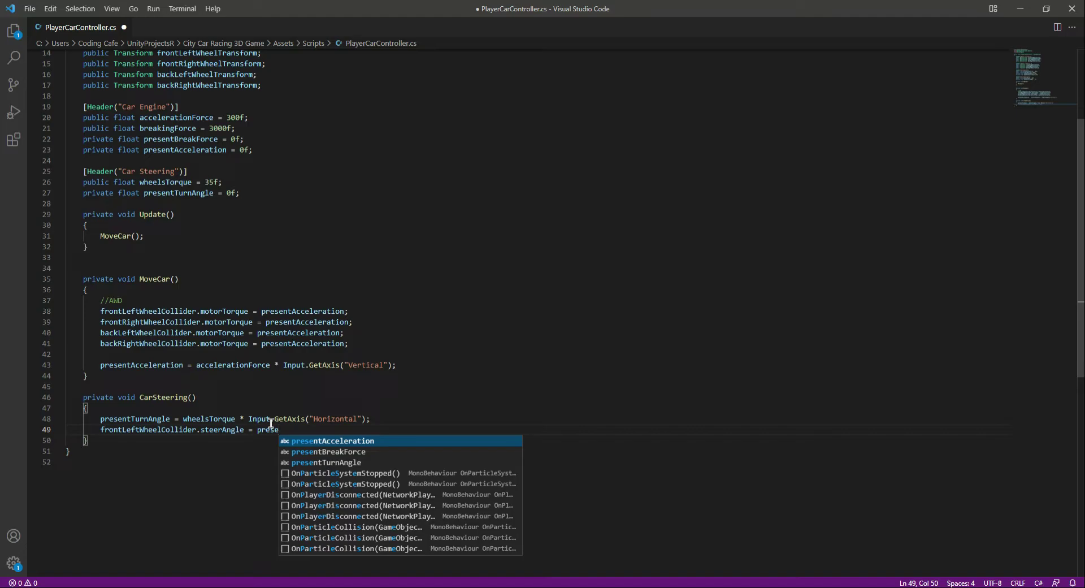
{"action": "key", "text": "Down"}
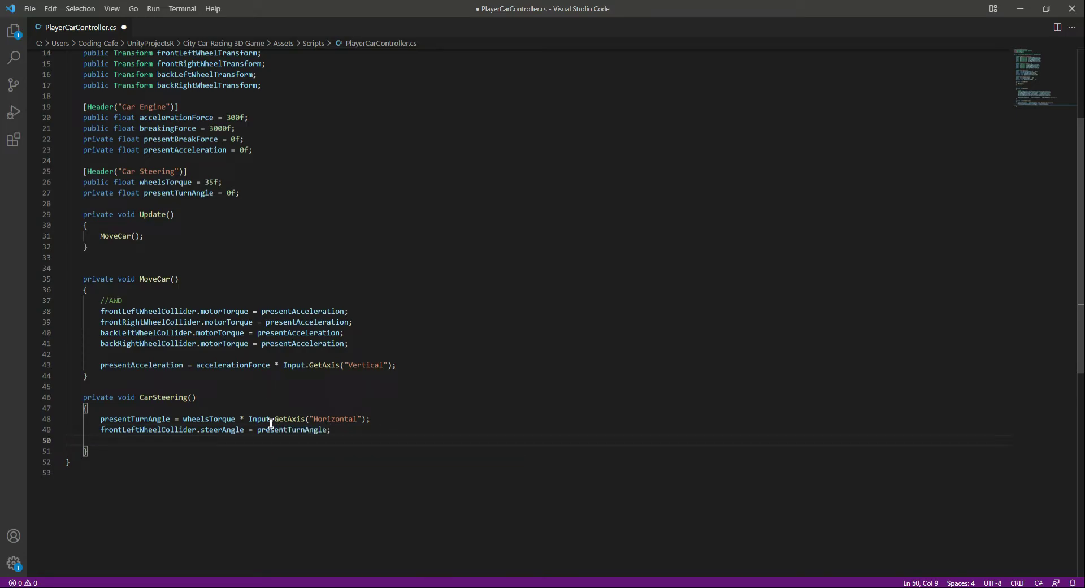
{"action": "type", "text": "f"}
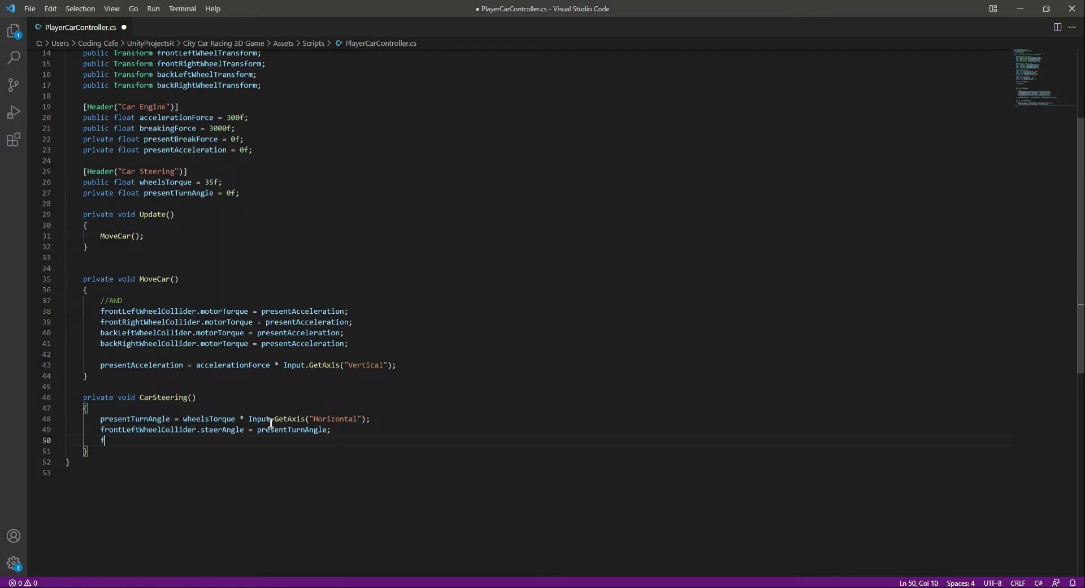
{"action": "type", "text": "rontRightWheelCollider"}
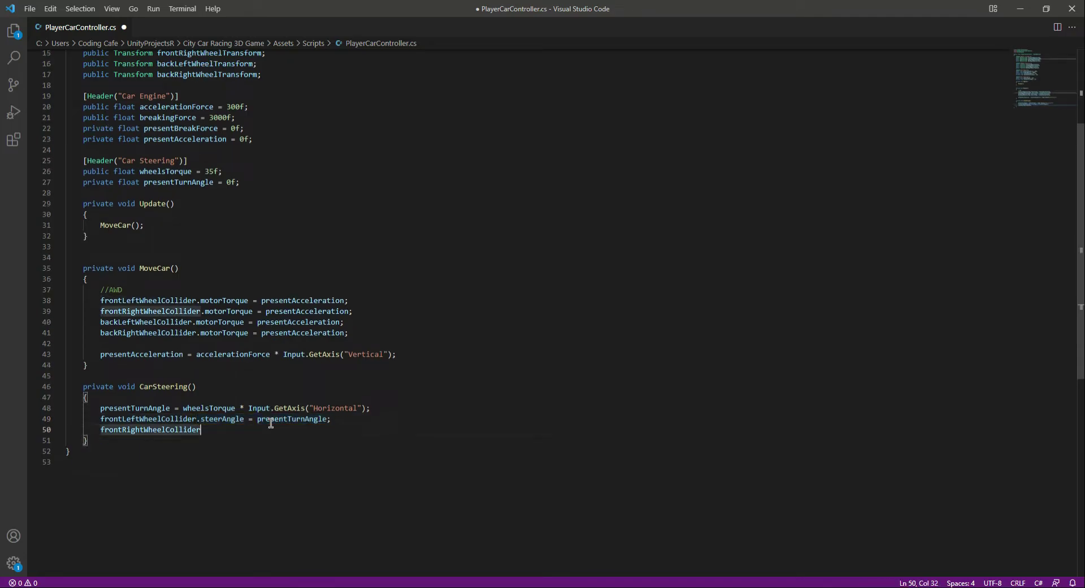
{"action": "type", "text": ".steerAngle = presentTurnAngle;"}
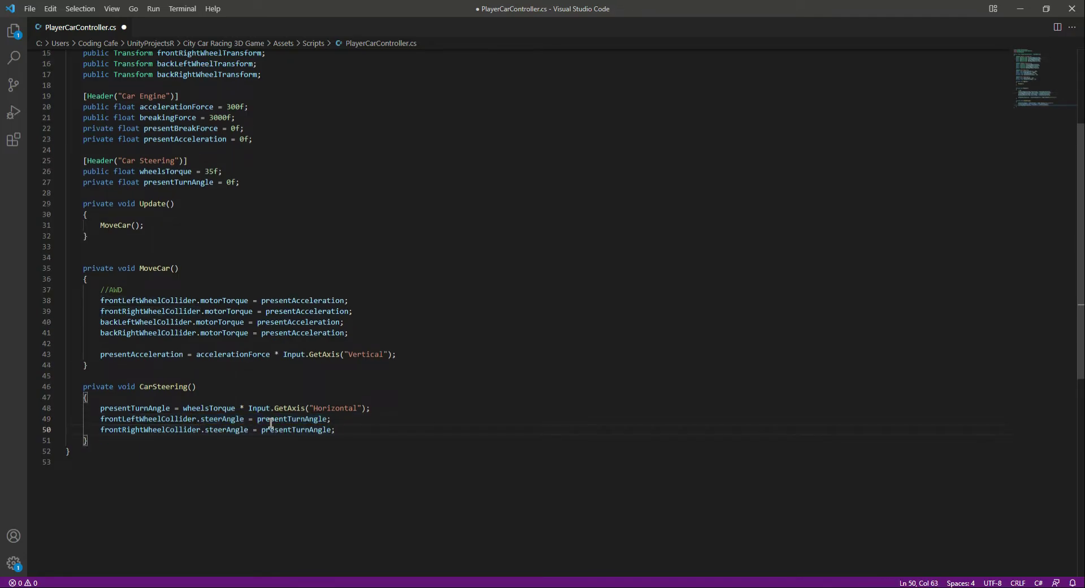
{"action": "key", "text": "ctrl+s"}
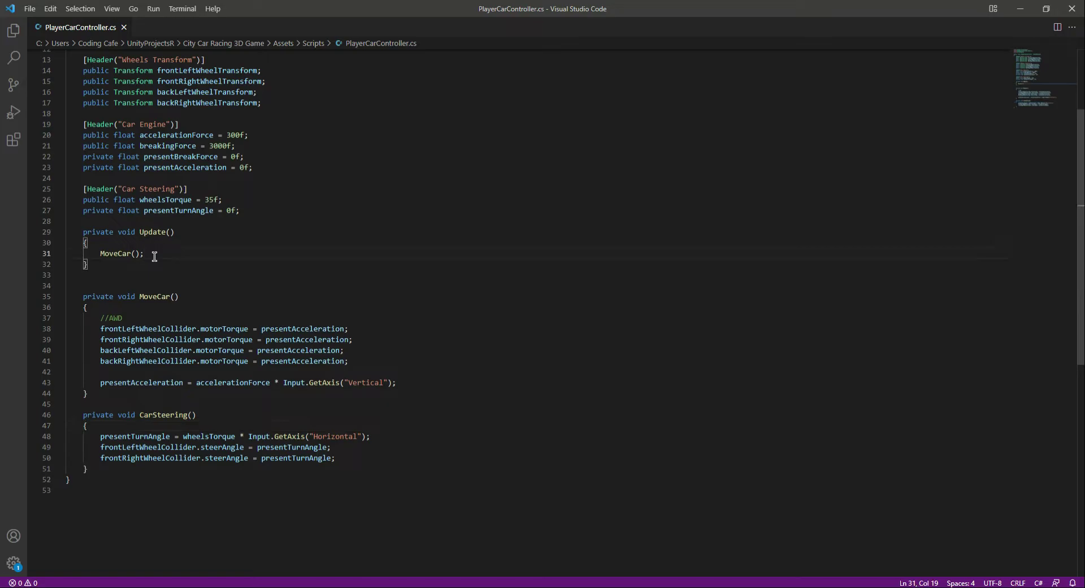
- Add a CarSteering(); call in Update after MoveCar();
{"action": "type", "text": "Car"}
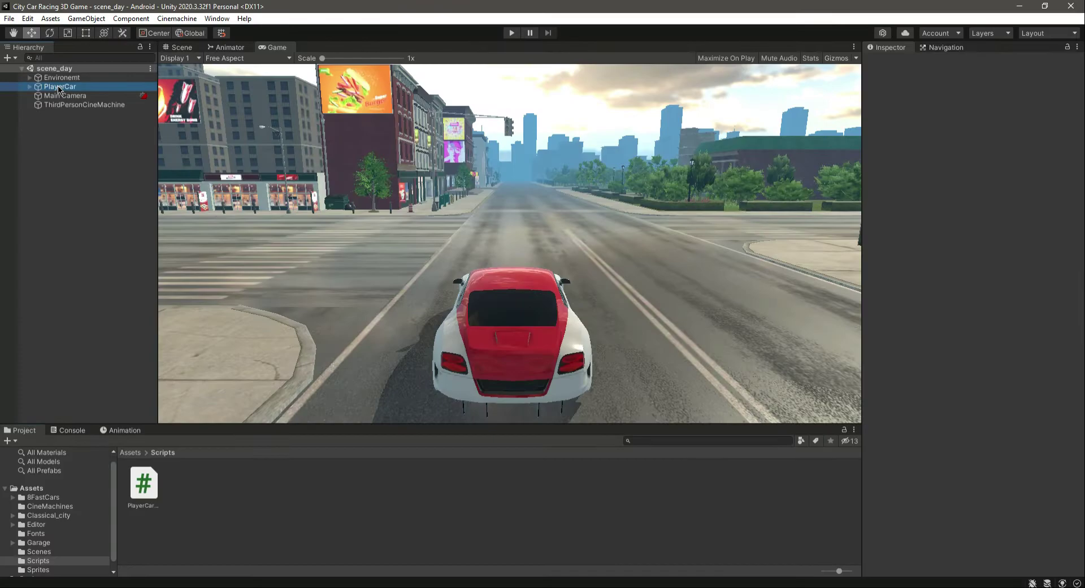
- Select PlayerCar and review its controller's Wheels Torque 35 and Rigidbody settings
{"action": "left_click", "coordinate": [61, 86]}
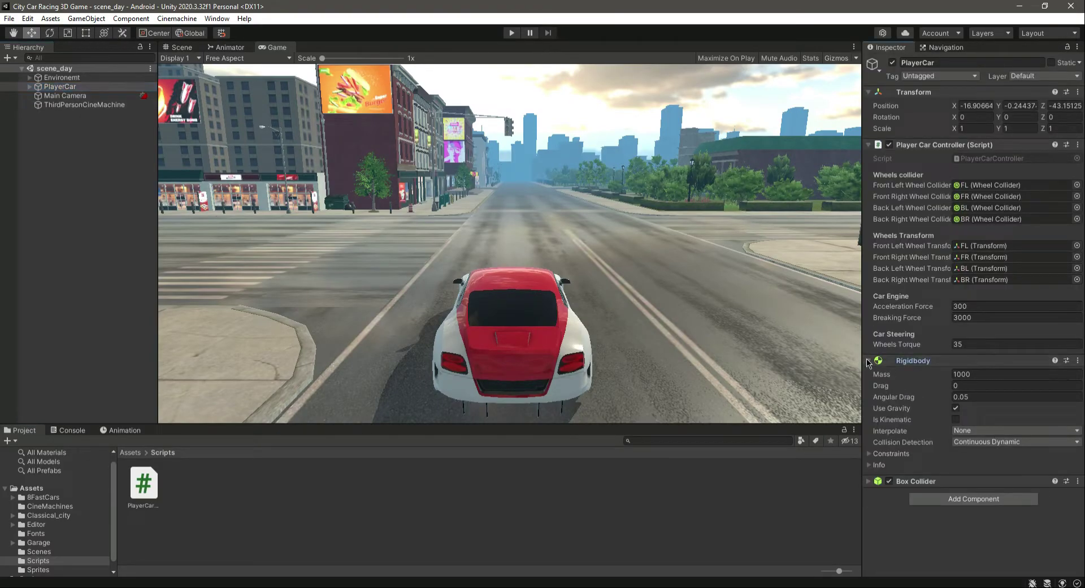
{"action": "left_click", "coordinate": [869, 359]}
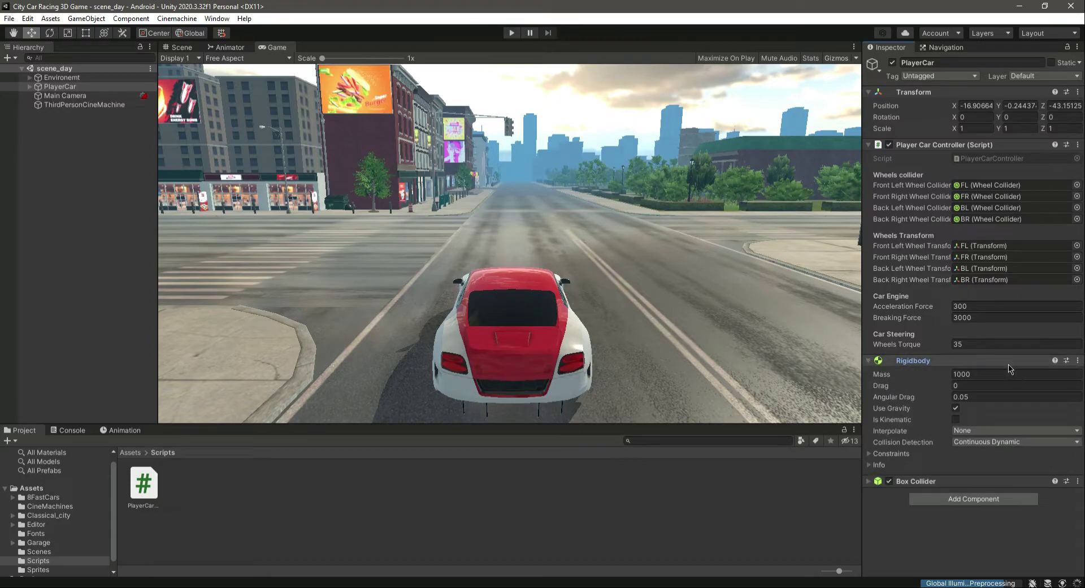
- Expand PlayerCar > Wheels > WheelsColliders and set the four wheels' Suspension Distance to 0.0
{"action": "left_click", "coordinate": [61, 87]}
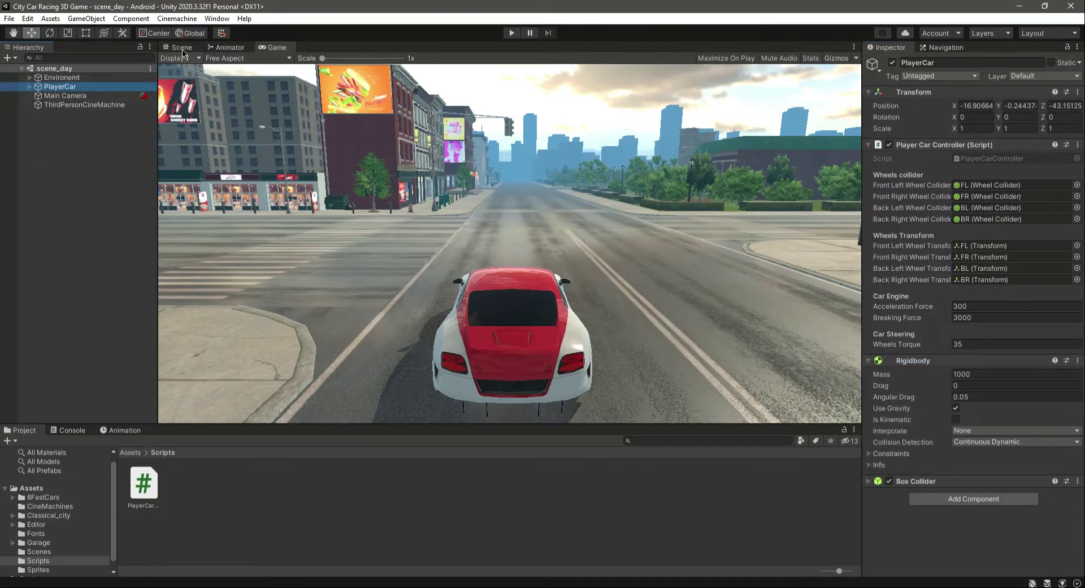
{"action": "left_click", "coordinate": [181, 47]}
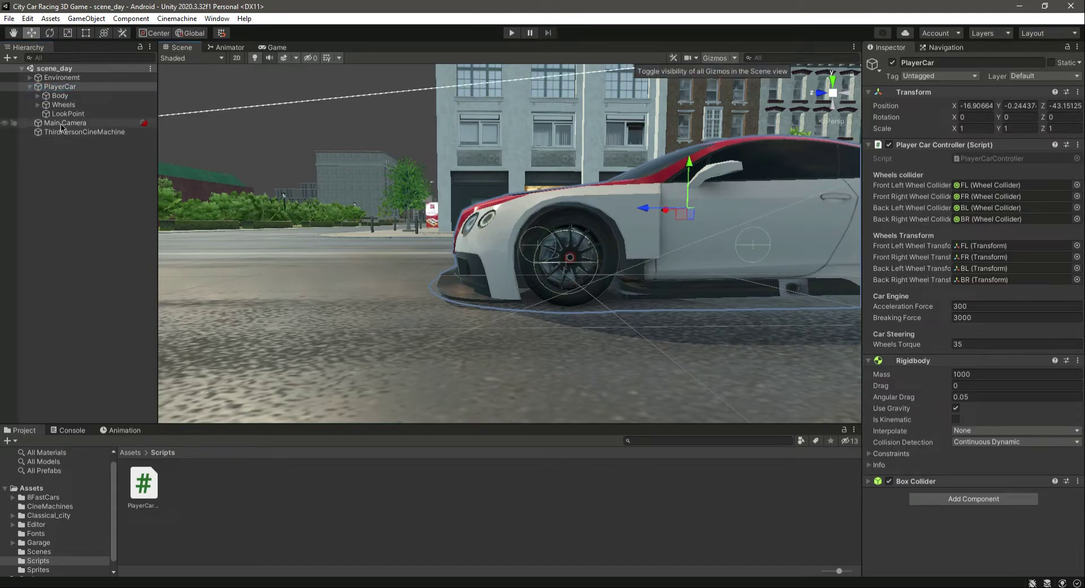
{"action": "left_click", "coordinate": [37, 104]}
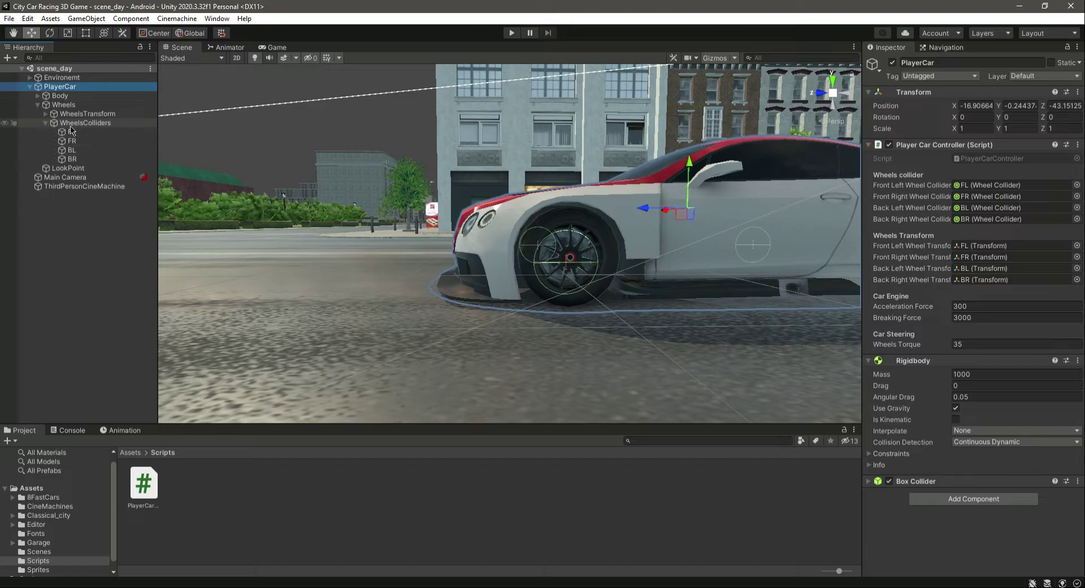
{"action": "left_click", "coordinate": [71, 131]}
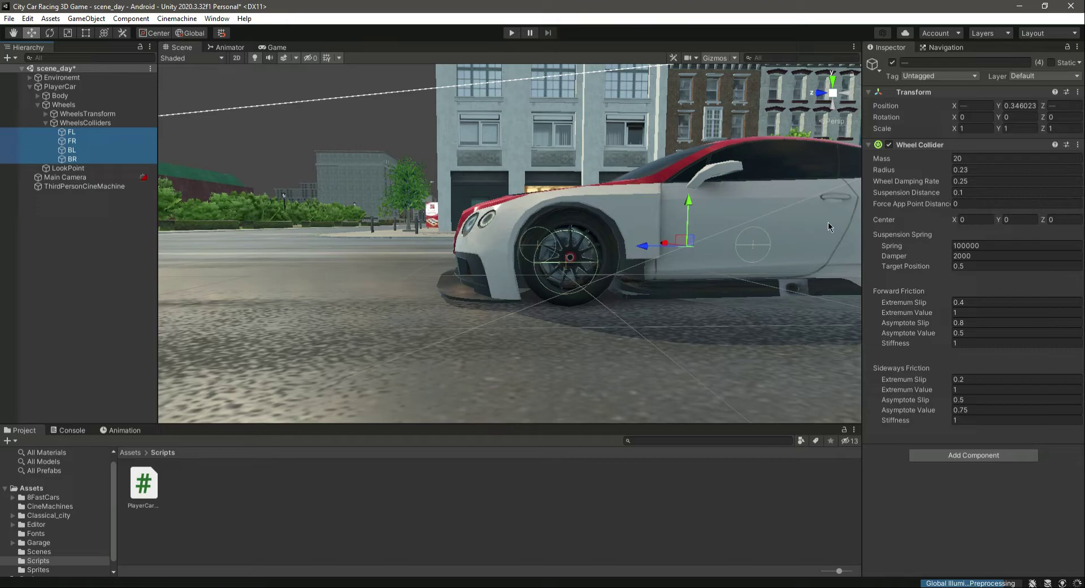
{"action": "mouse_move", "coordinate": [578, 227]}
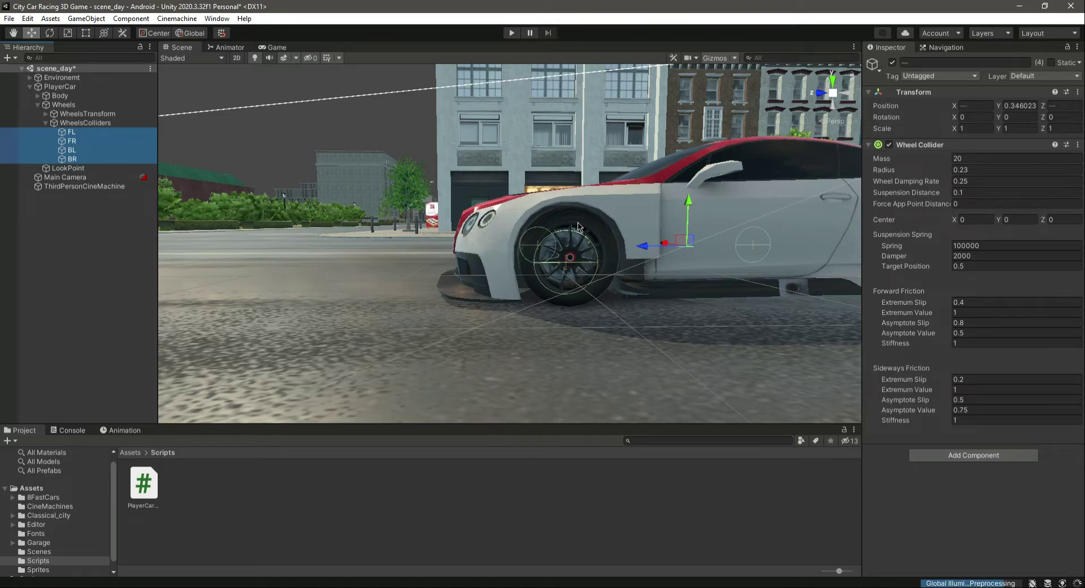
{"action": "mouse_move", "coordinate": [566, 244]}
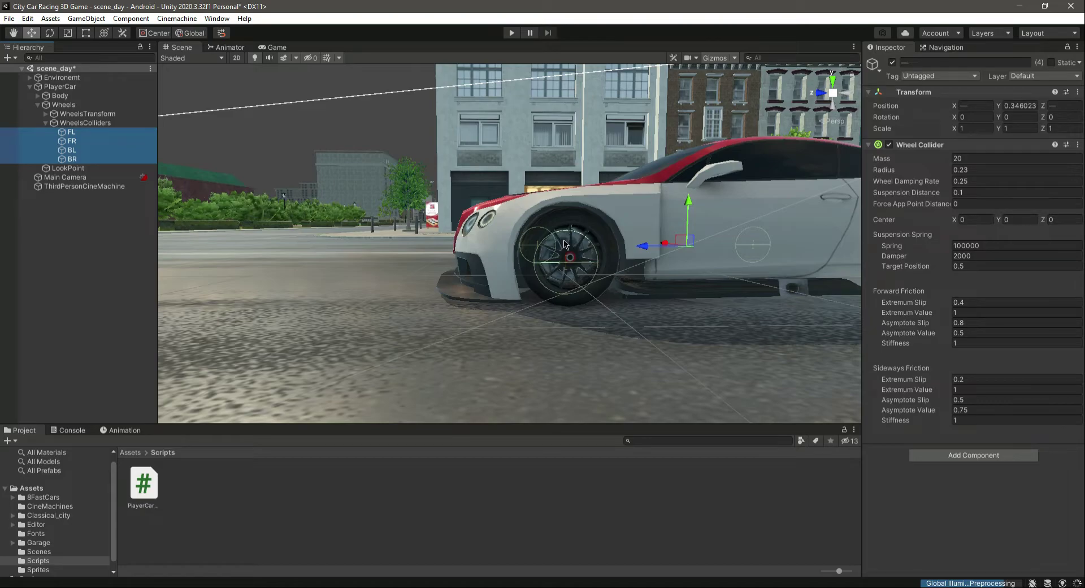
{"action": "mouse_move", "coordinate": [573, 255]}
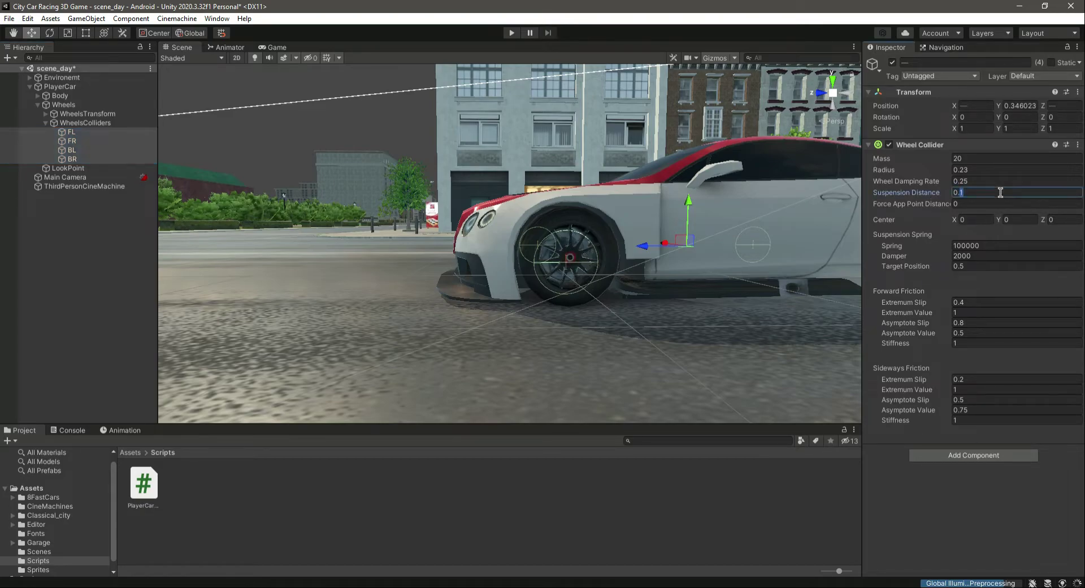
{"action": "type", "text": "0.0"}
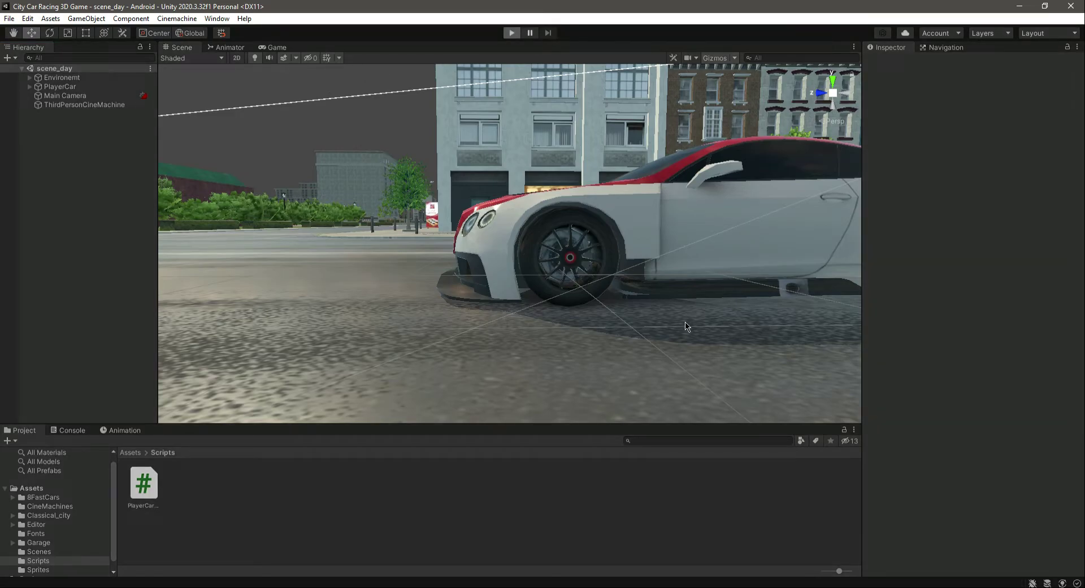
{"action": "left_click", "coordinate": [276, 48]}
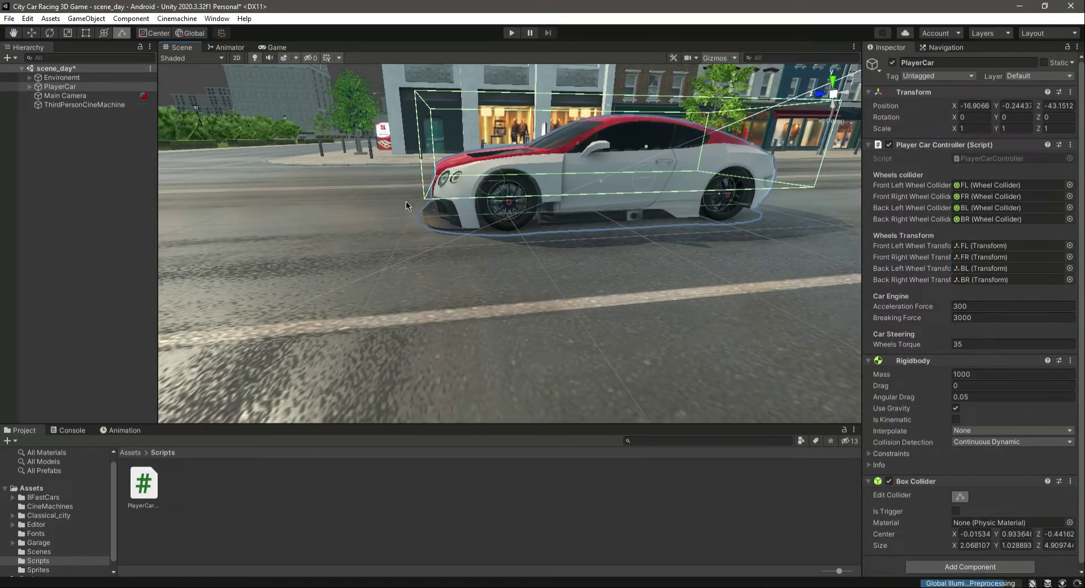
{"action": "mouse_move", "coordinate": [446, 206]}
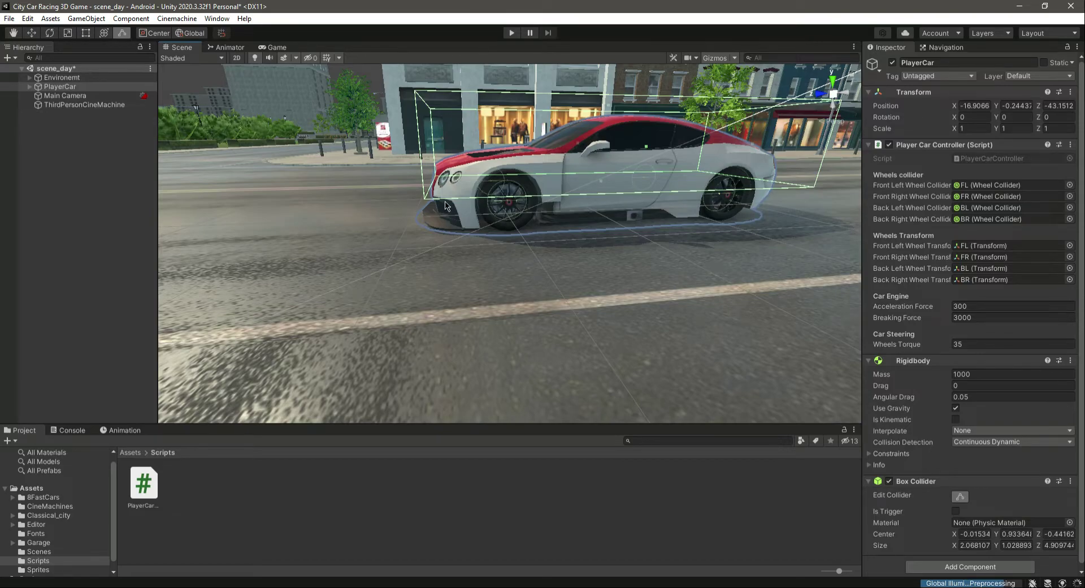
{"action": "mouse_move", "coordinate": [616, 205]}
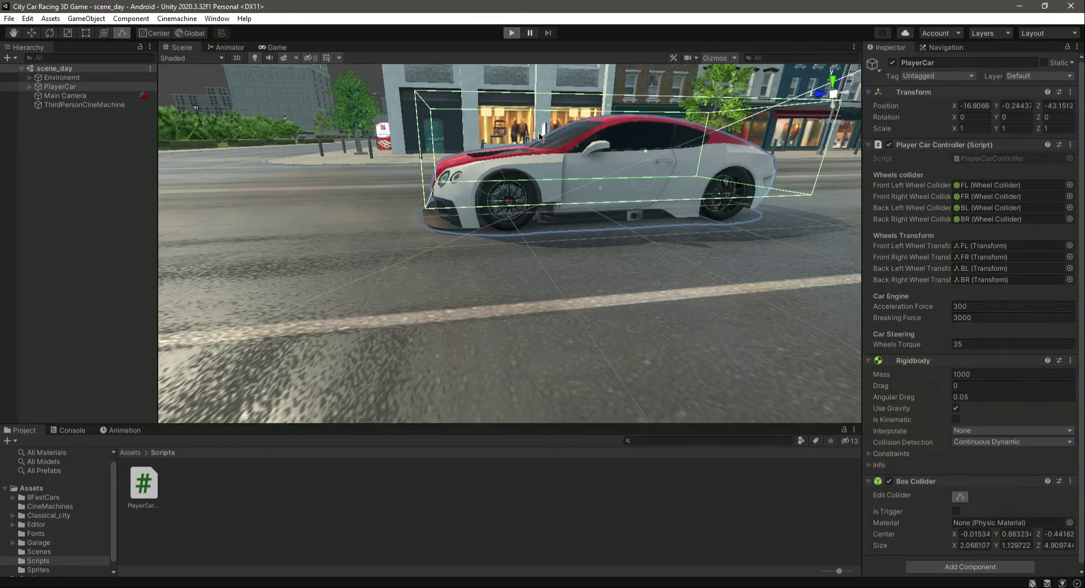
- Start Play mode to test the adjusted box collider
{"action": "left_click", "coordinate": [510, 33]}
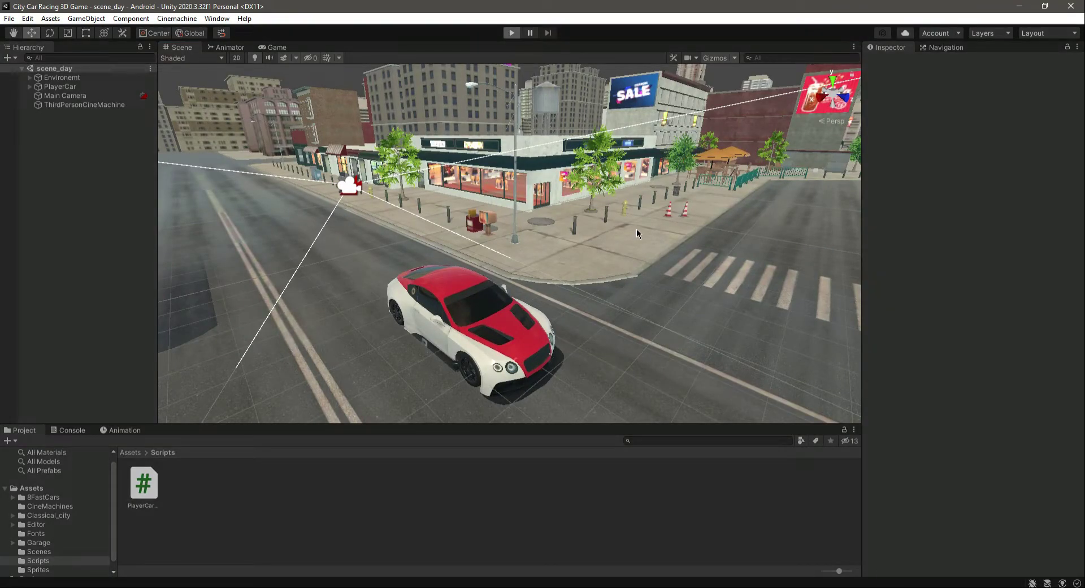
- Watch the test drive from the Game camera and the Scene view alternately
{"action": "left_click", "coordinate": [276, 48]}
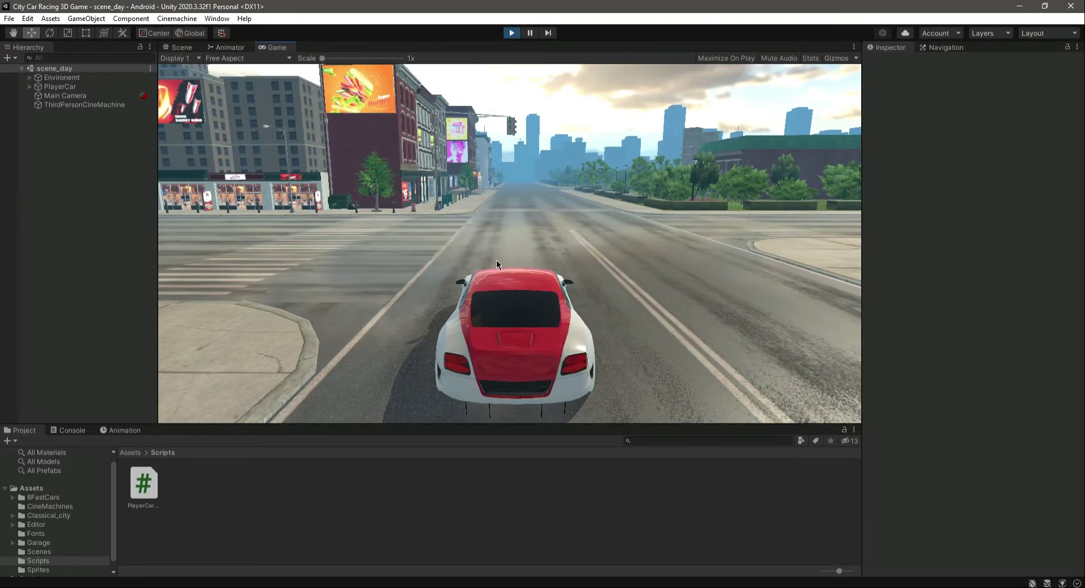
{"action": "left_click", "coordinate": [181, 47]}
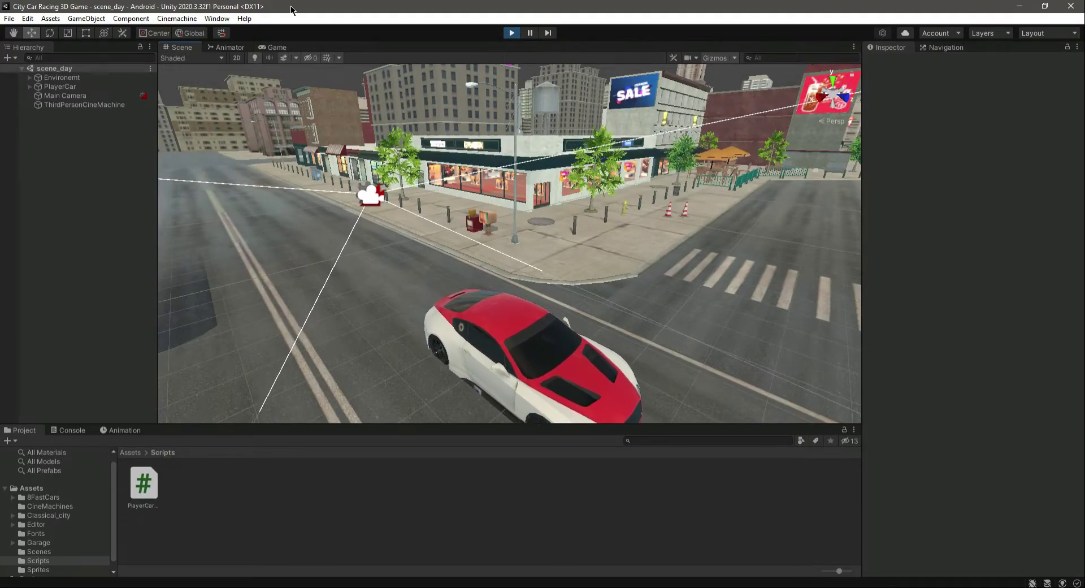
{"action": "left_click", "coordinate": [276, 47]}
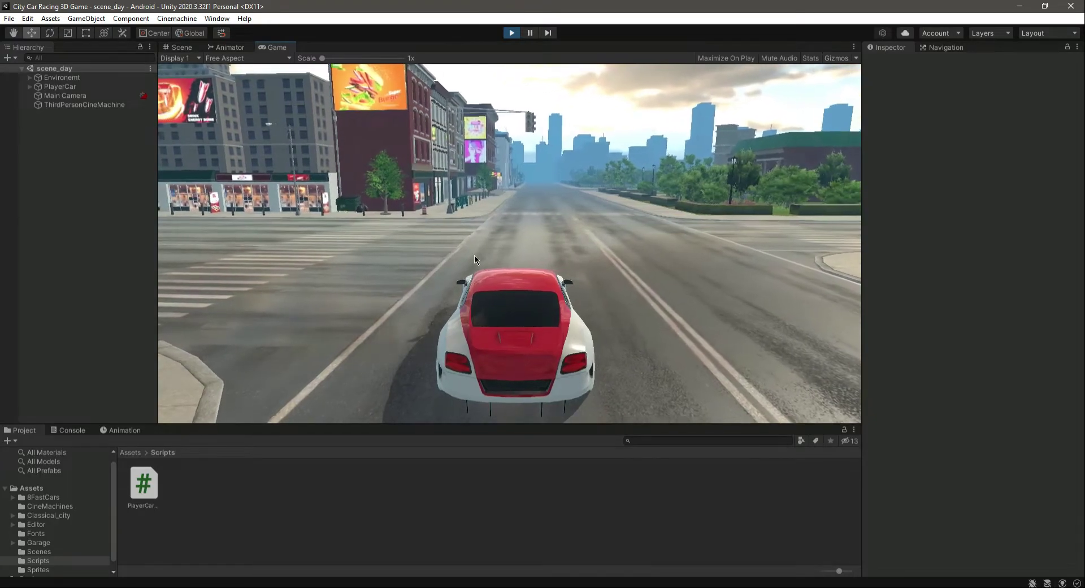